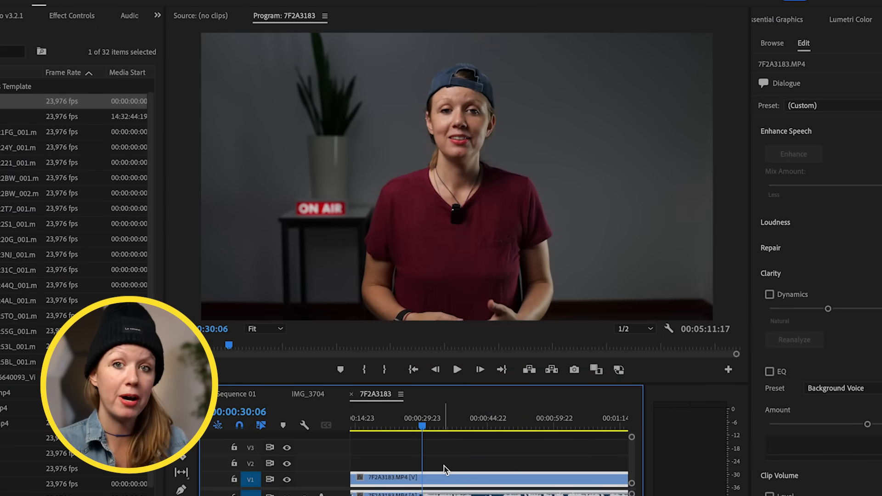
Turn on Enhance Speech for the 7F2A3183 talking-head clip and replay the dialogue
left_click(457, 369)
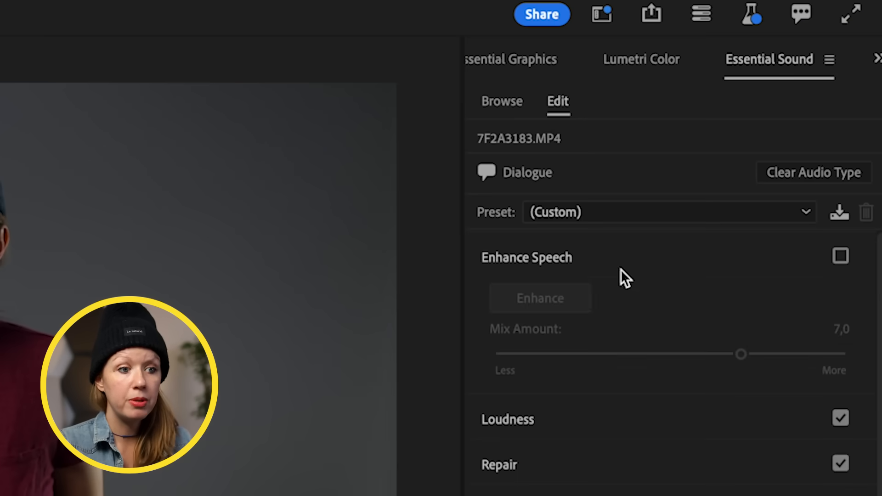
left_click(840, 256)
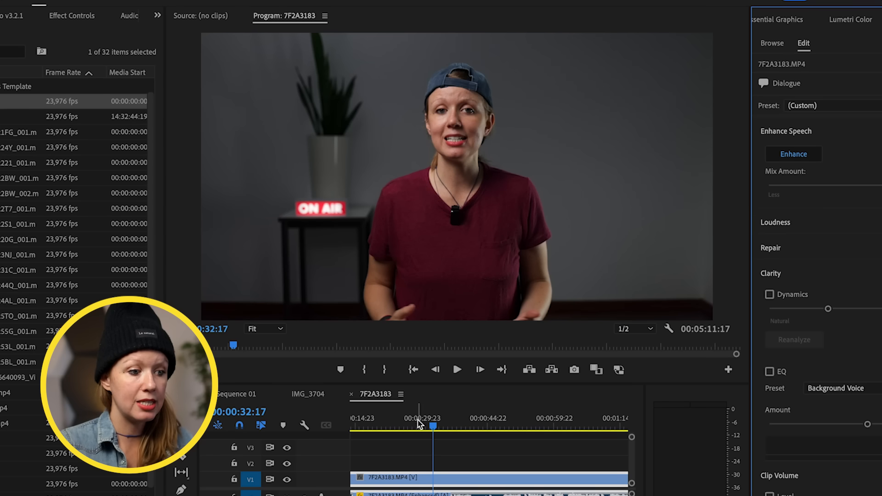
left_click(457, 369)
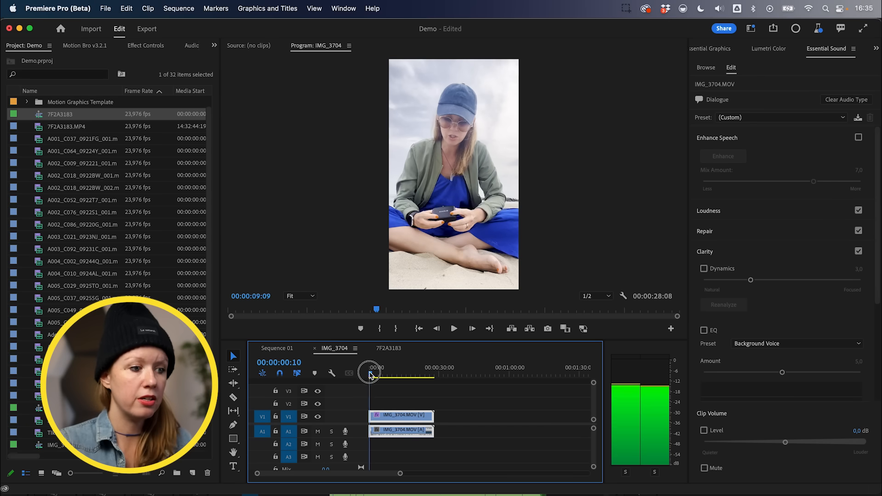
Return to the start of the IMG_3704 beach clip, with speech enhancement at mix amount 7
left_click(859, 137)
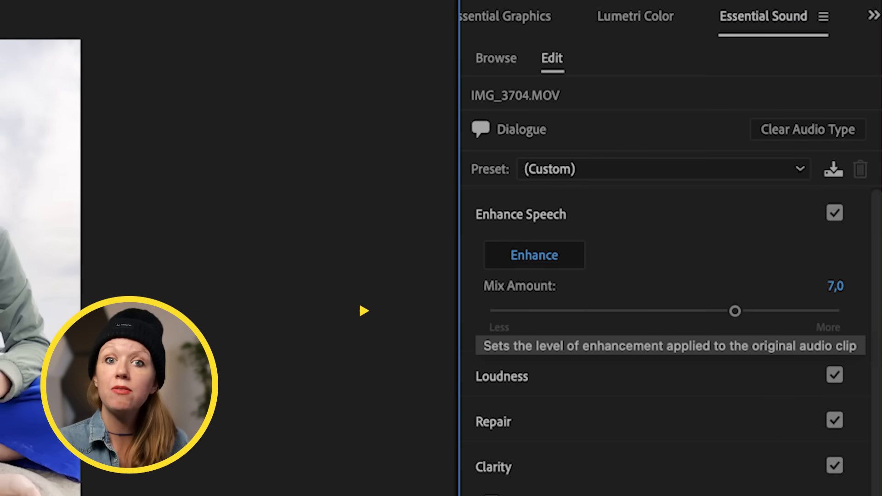
mouse_move(821, 323)
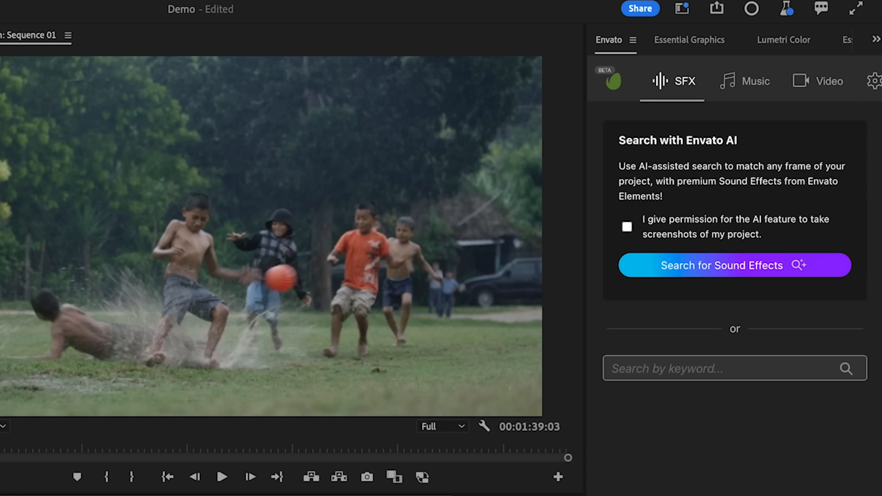
Open the Envato extension panel and allow AI project screenshots for the sound-effect search
left_click(374, 10)
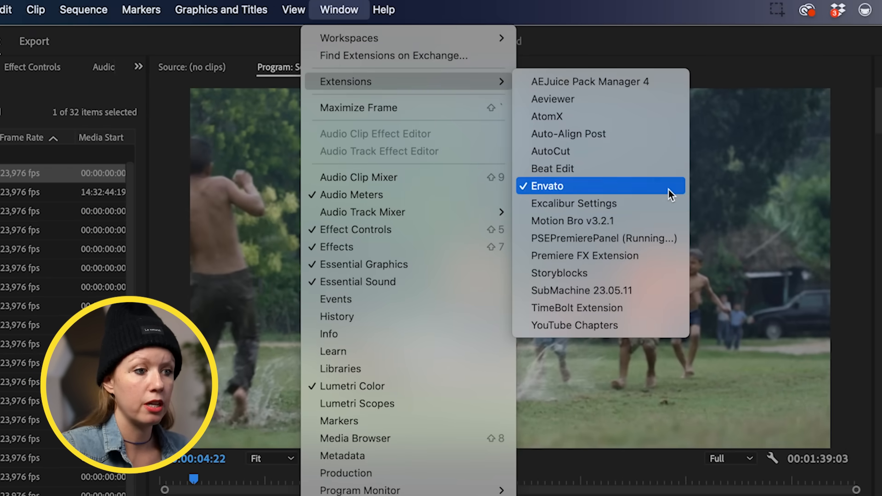
left_click(549, 186)
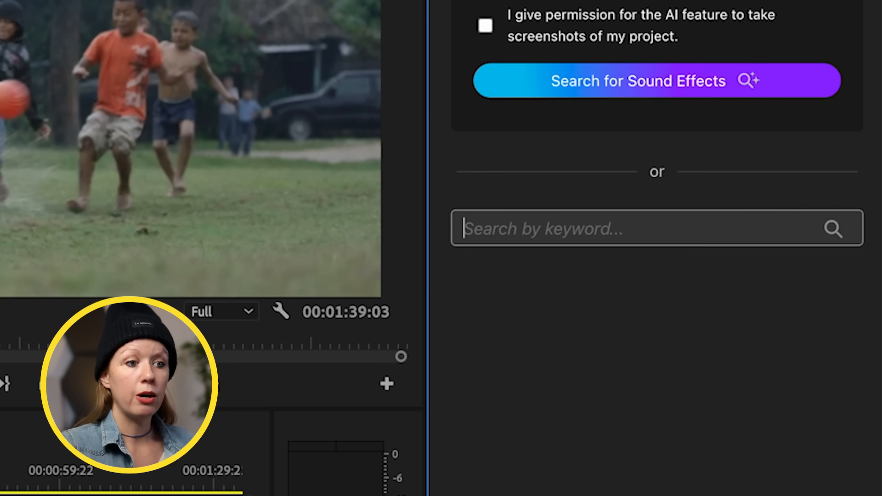
type("r")
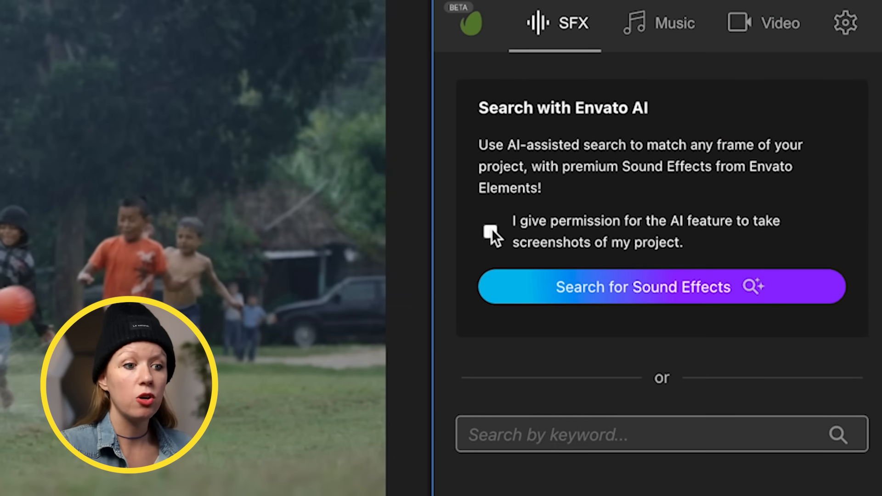
left_click(489, 233)
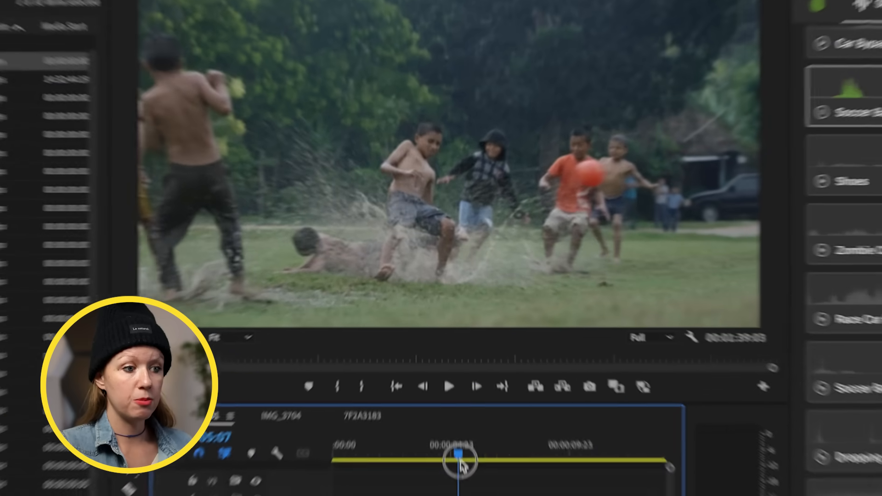
Rerun the AI sound search on a new football frame, preview Rain, and download Rain.wav
left_click(557, 308)
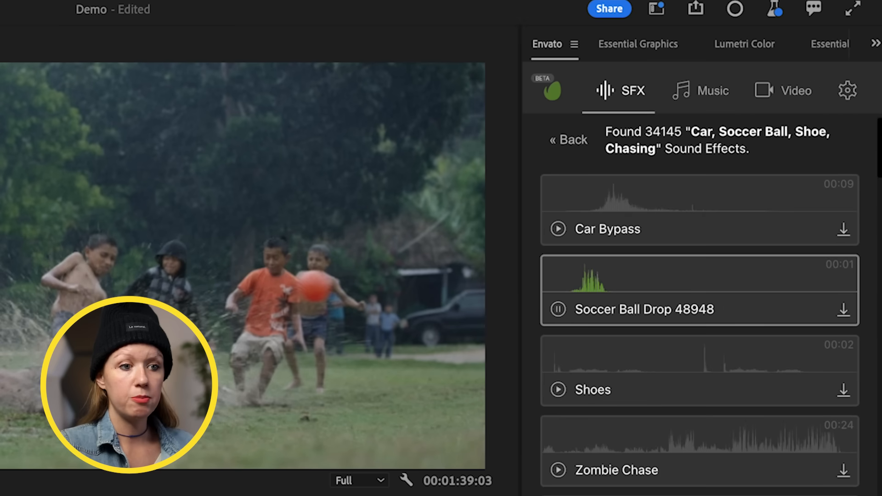
left_click(566, 139)
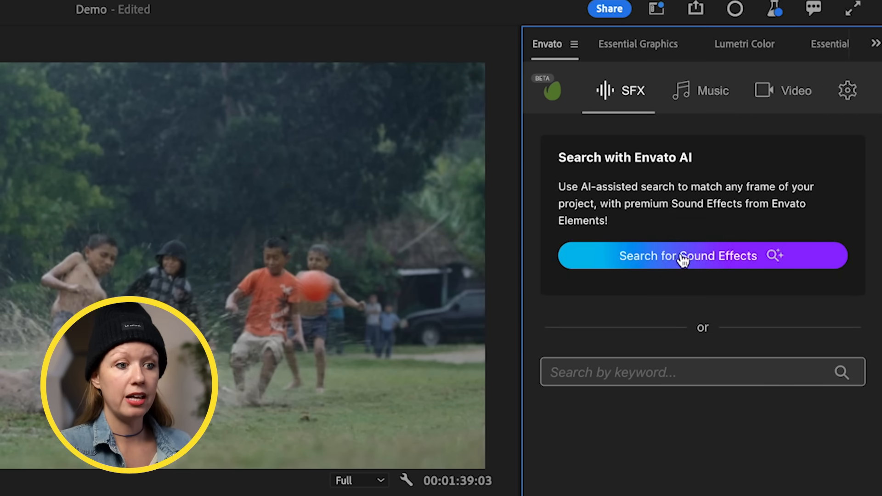
left_click(688, 256)
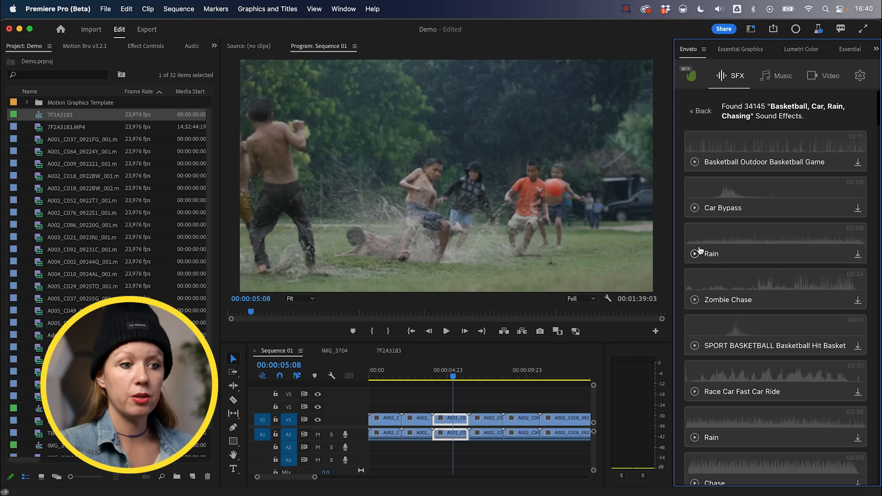
left_click(695, 253)
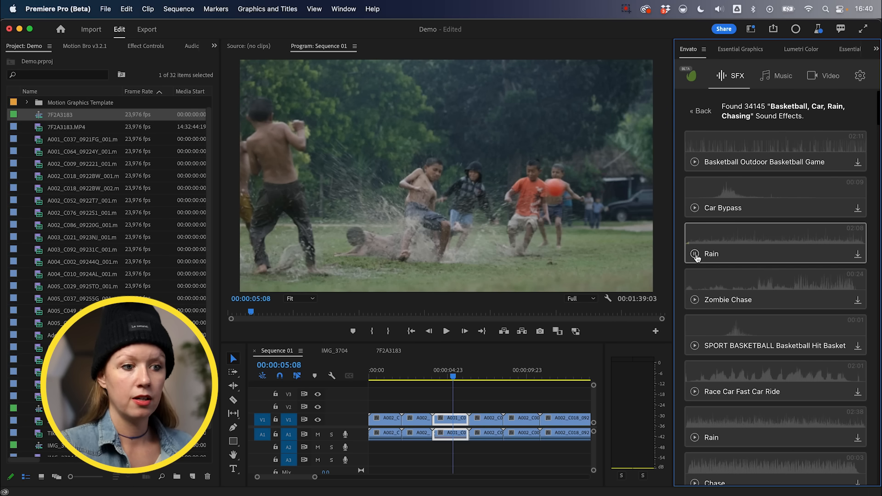
left_click(857, 254)
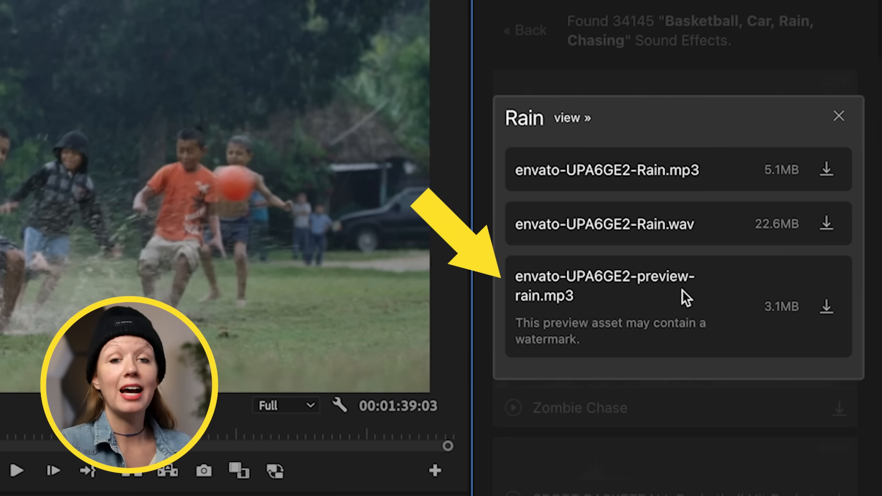
mouse_move(590, 316)
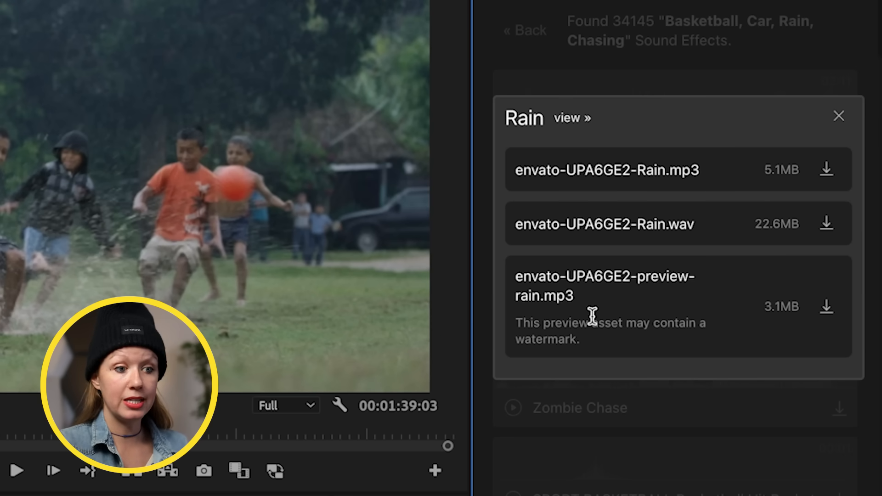
left_click(826, 223)
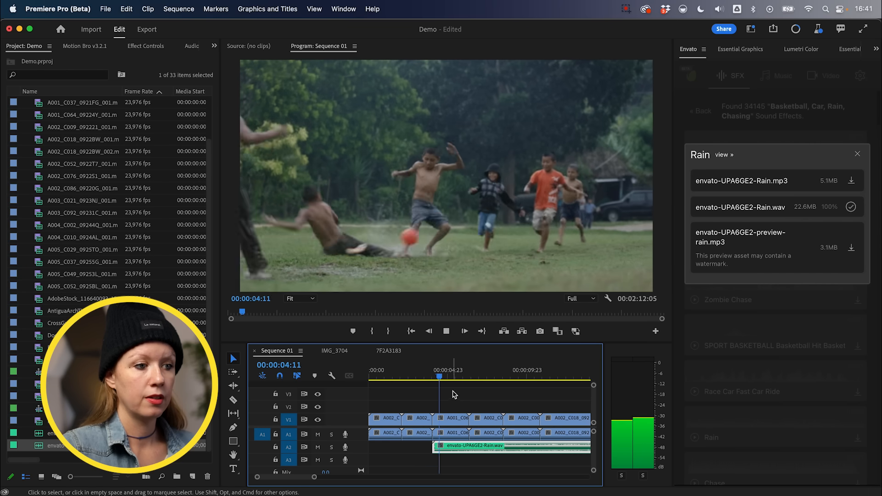
left_click(827, 75)
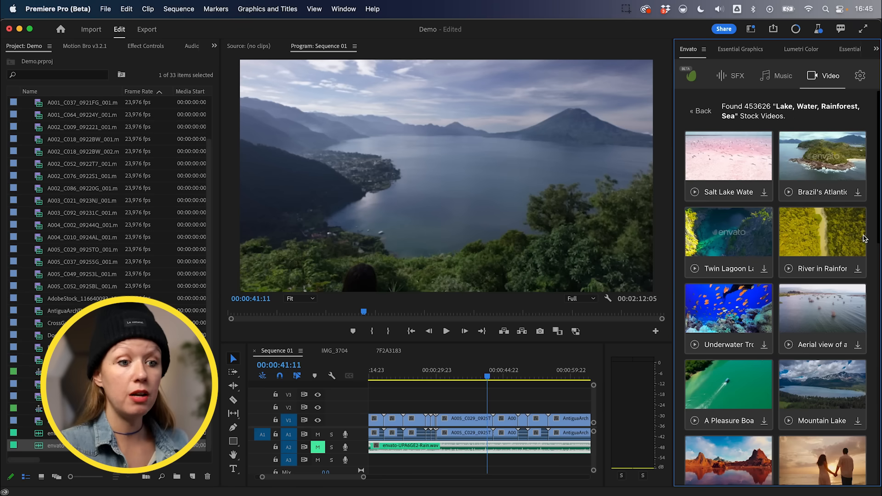
Browse Envato video results and download the Dayang Bunting rainforest lake clip
scroll("down", 3)
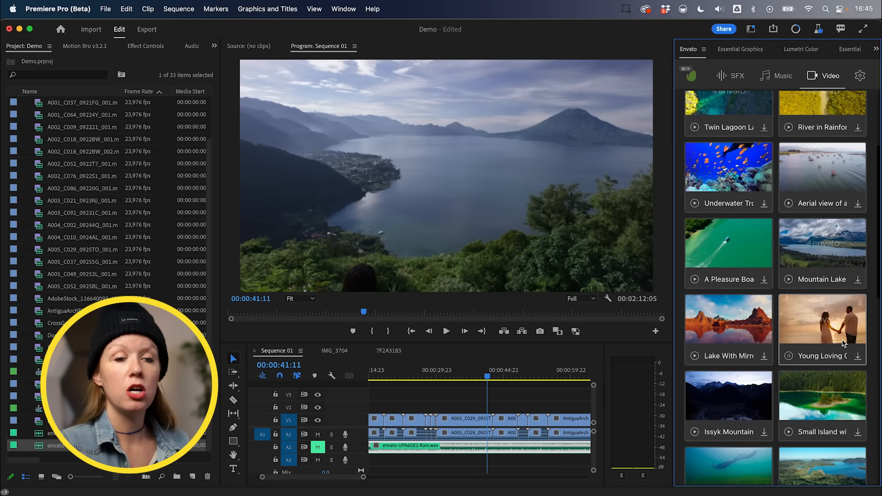
scroll("down", 3)
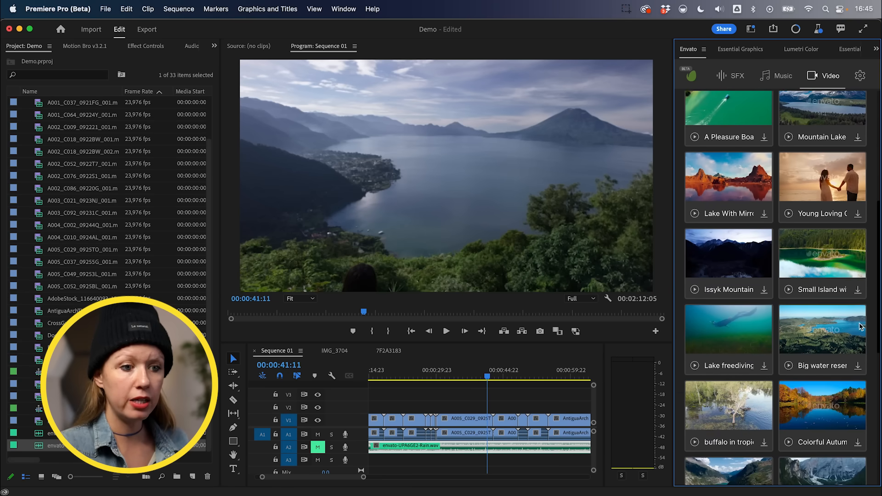
scroll("down", 3)
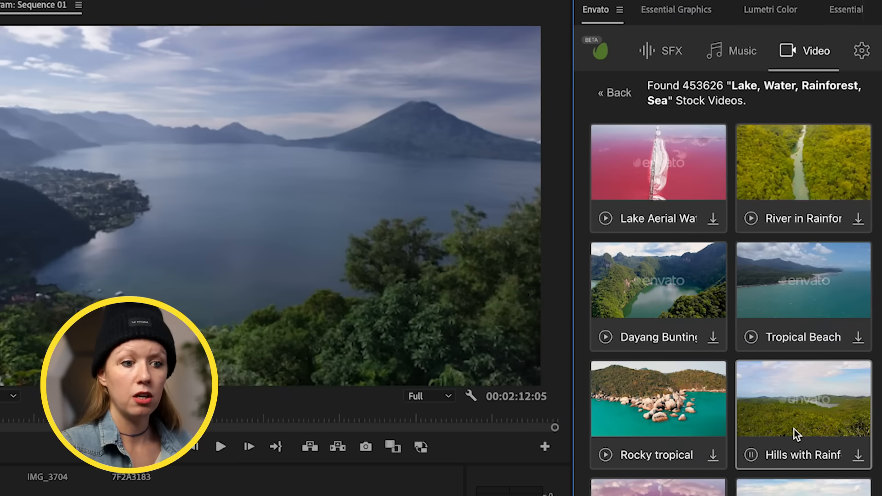
left_click(711, 336)
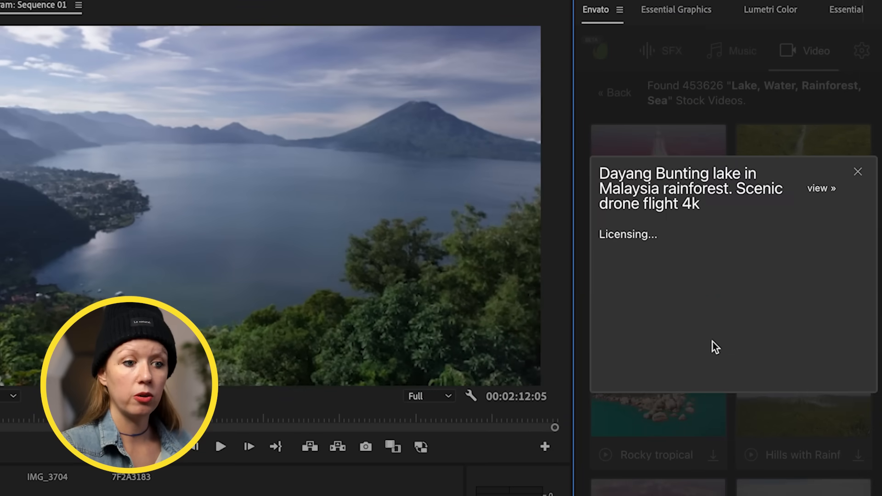
left_click(743, 50)
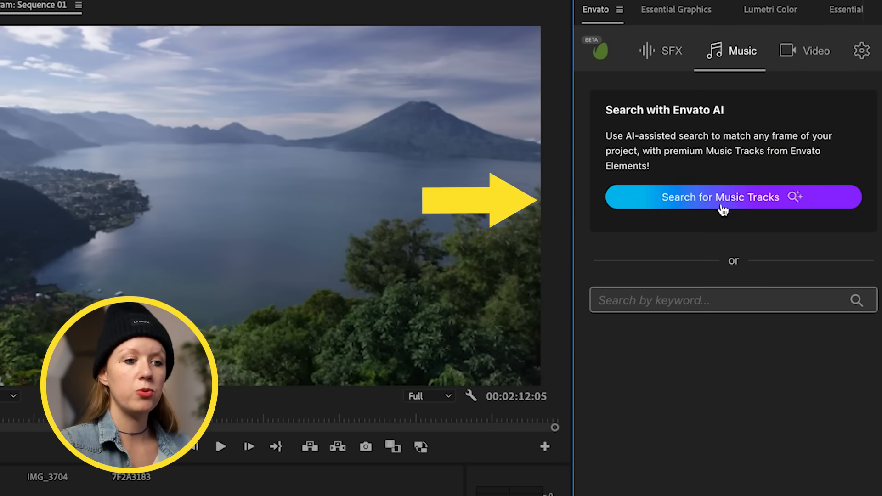
Search AI music for the lake frame and audition the On the Lake and Rainforest tracks
left_click(718, 197)
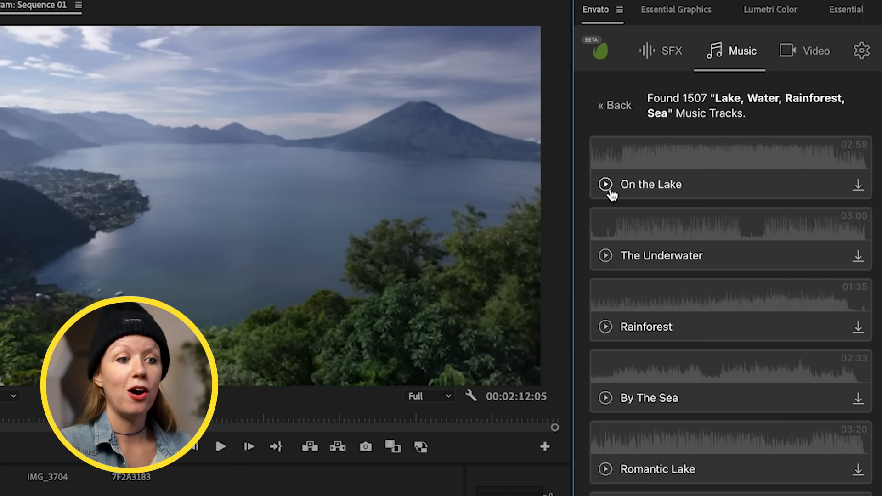
mouse_move(658, 198)
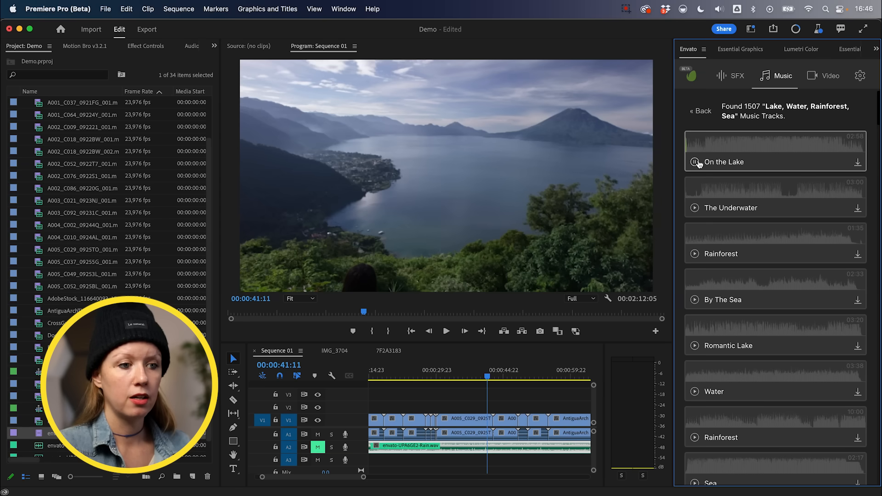
left_click(694, 162)
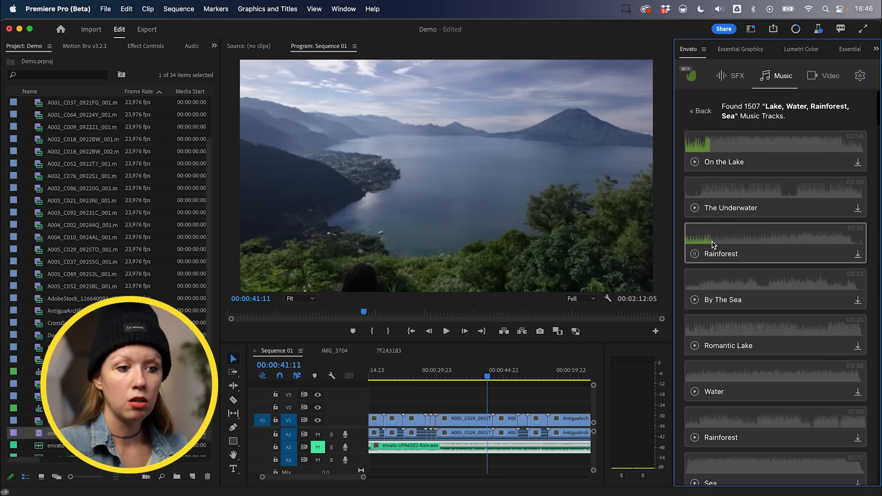
scroll("down", 3)
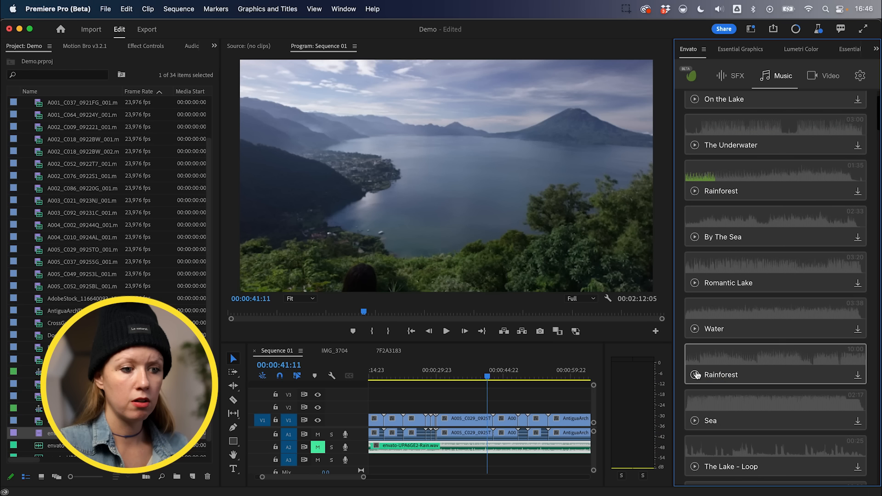
left_click(696, 375)
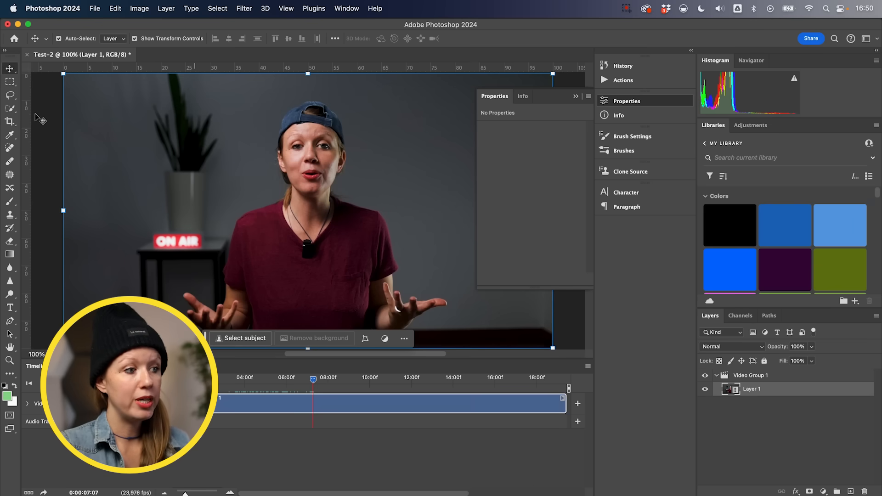
Expand the video frame downward with Generative Expand using the prompt 'table', and commit it
left_click(10, 121)
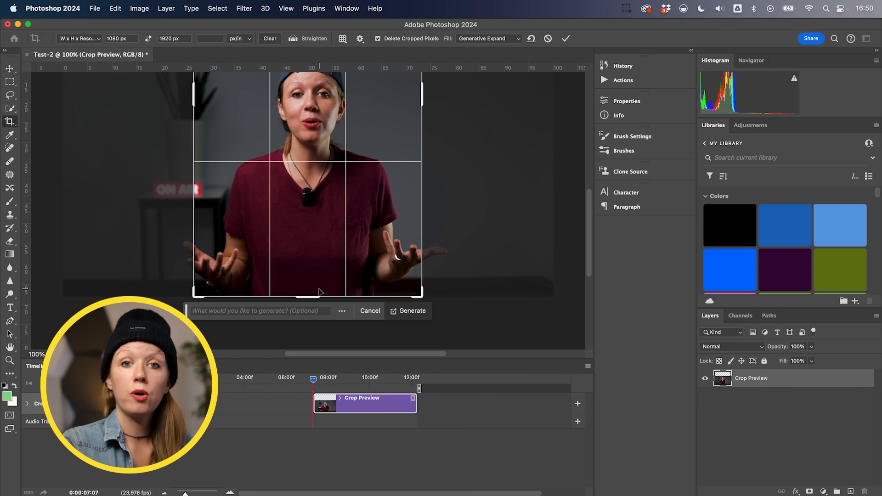
mouse_move(265, 321)
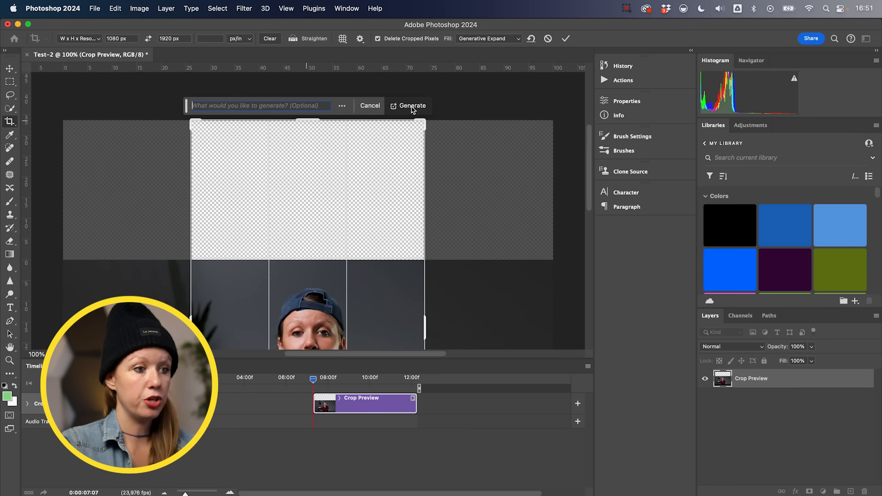
left_click(412, 105)
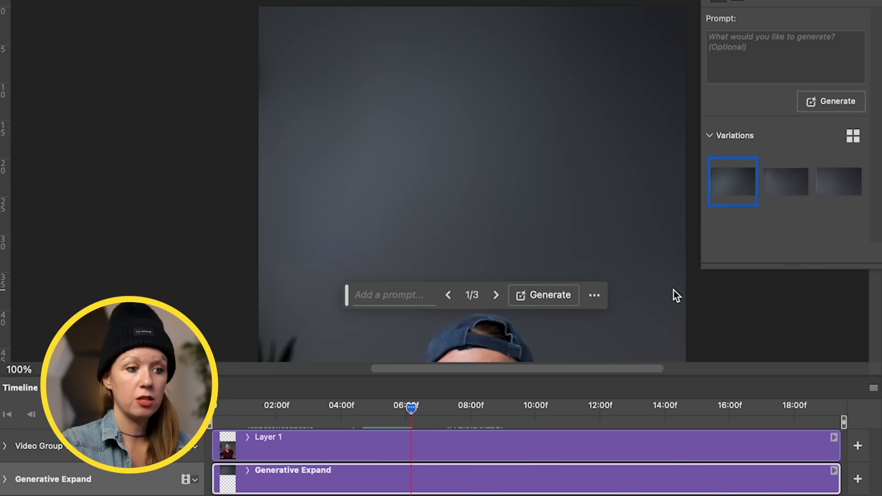
left_click(784, 181)
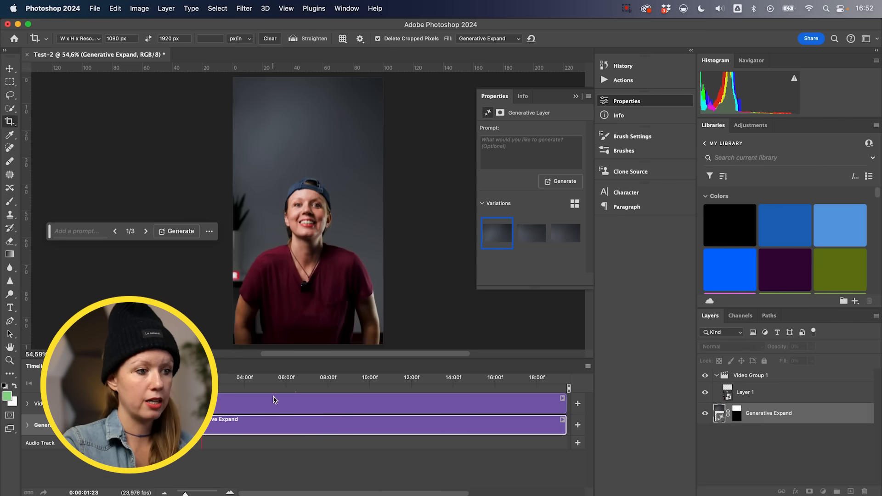
left_click(281, 378)
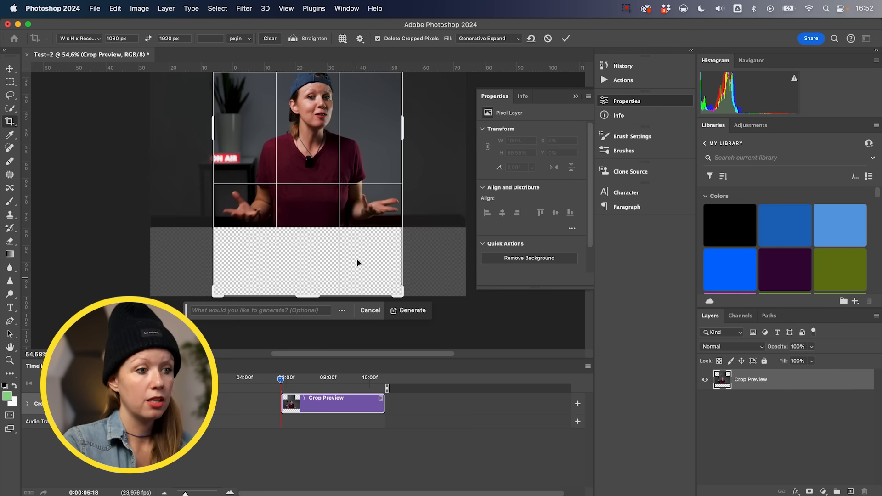
mouse_move(308, 268)
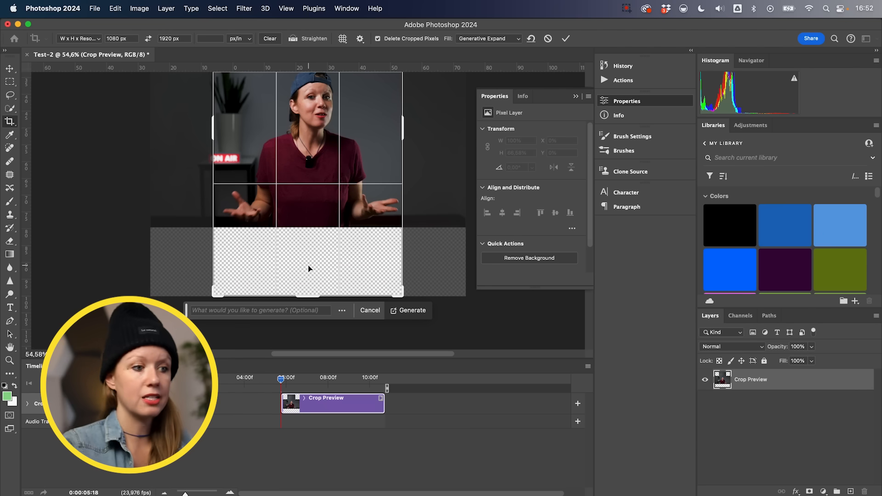
left_click(412, 310)
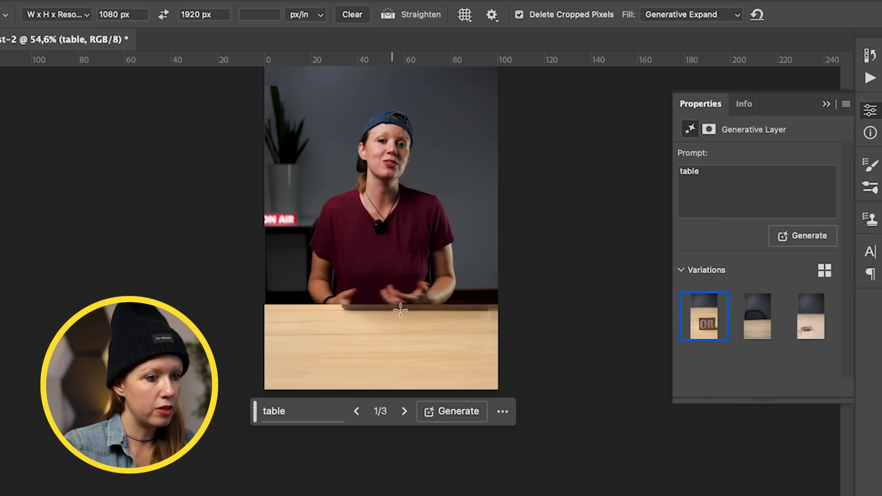
left_click(756, 316)
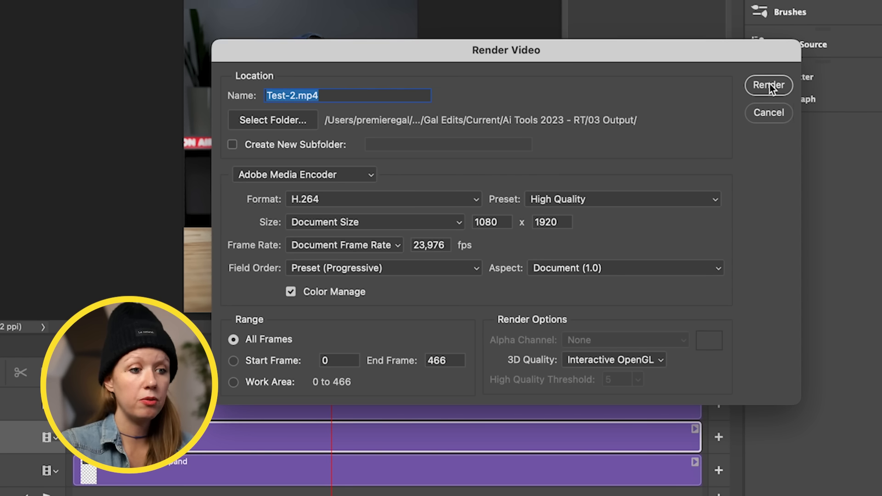
Render the expanded video as an H.264 High Quality file, Test-2.mp4
left_click(768, 85)
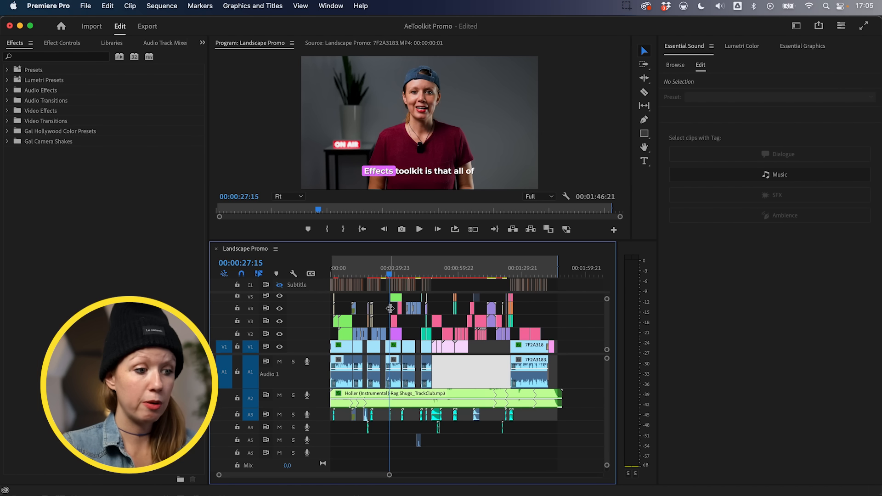
Review the Landscape Promo audio tracks and launch the End Boost app
left_click(418, 228)
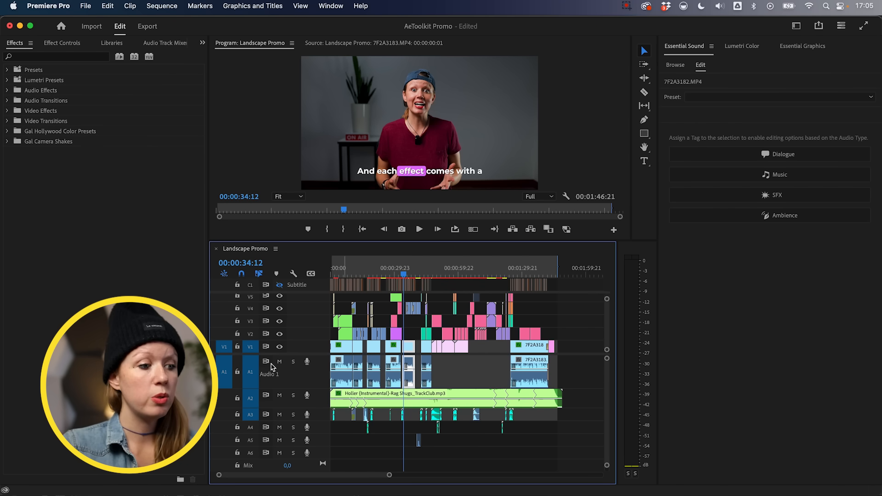
left_click(293, 361)
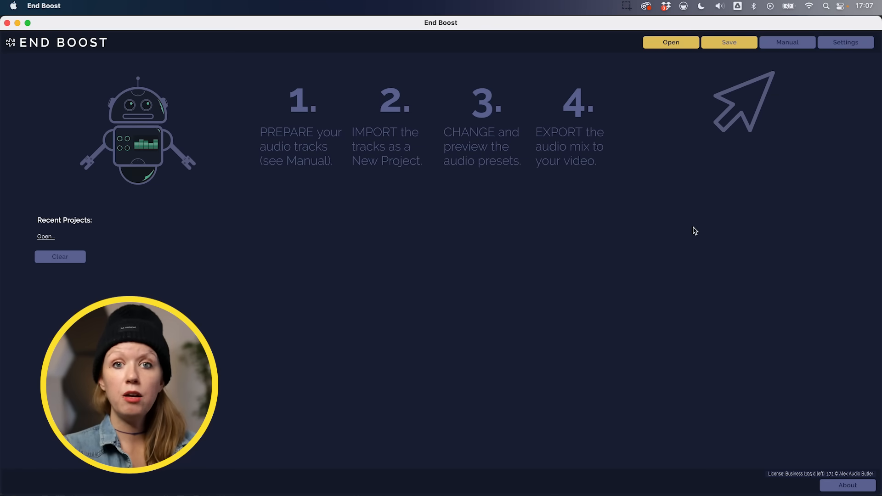
Import the four Mix WAV files into End Boost, setting track 2 to Music and track 3 to SoundFX
left_click(670, 42)
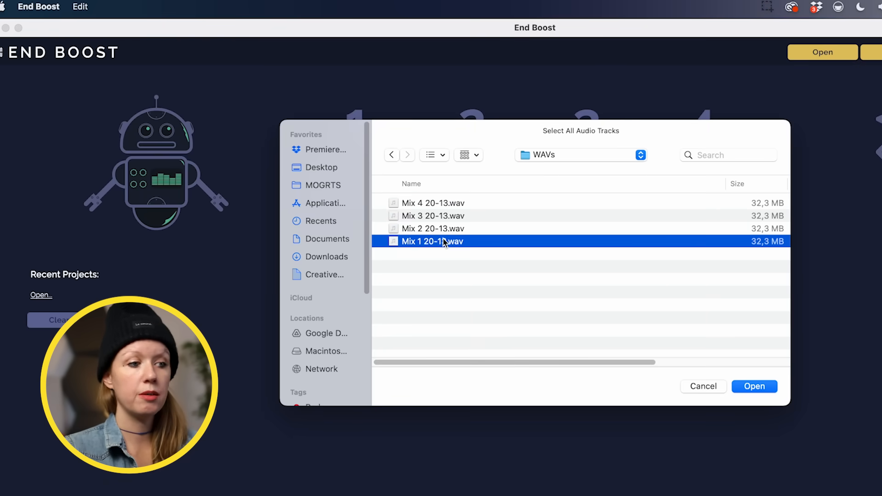
left_click(754, 386)
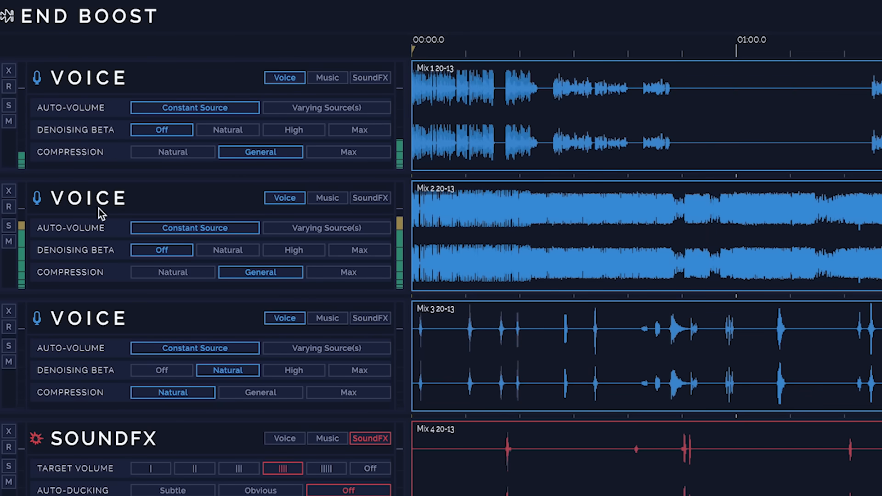
left_click(328, 197)
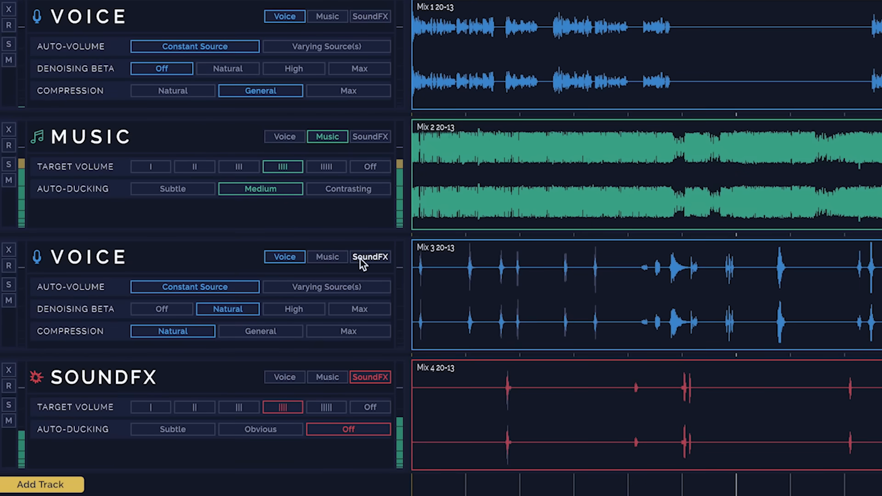
left_click(370, 257)
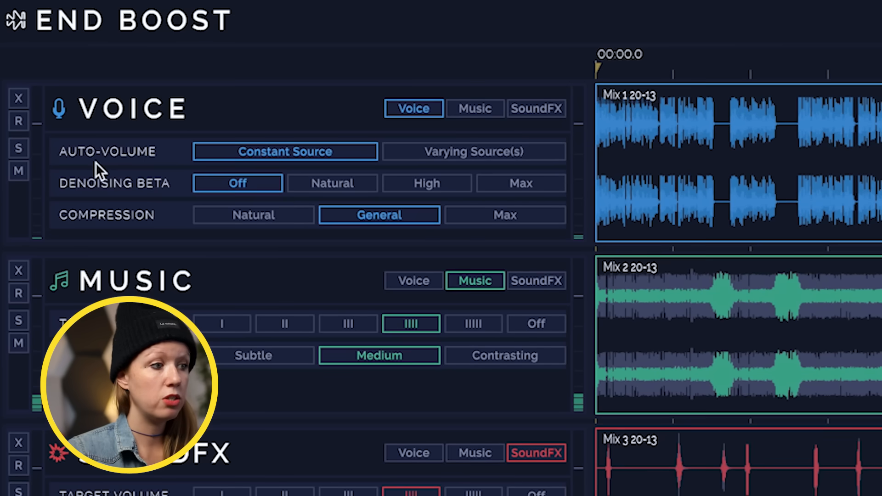
mouse_move(228, 148)
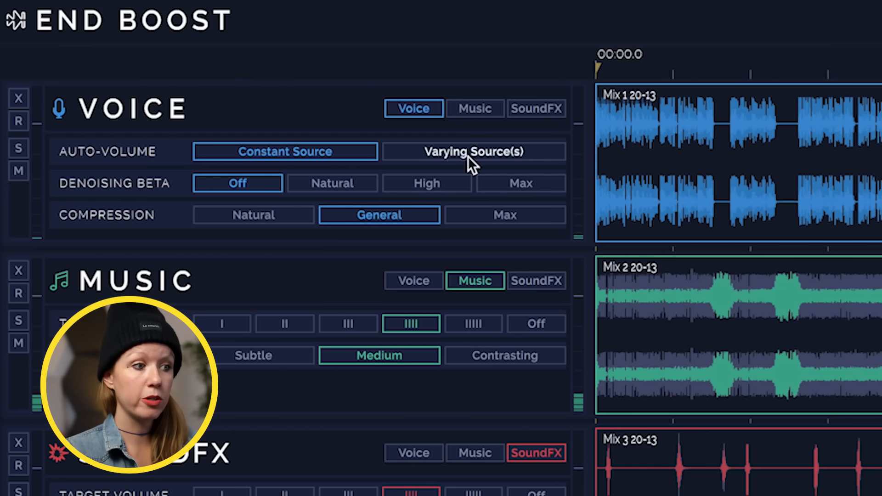
mouse_move(267, 233)
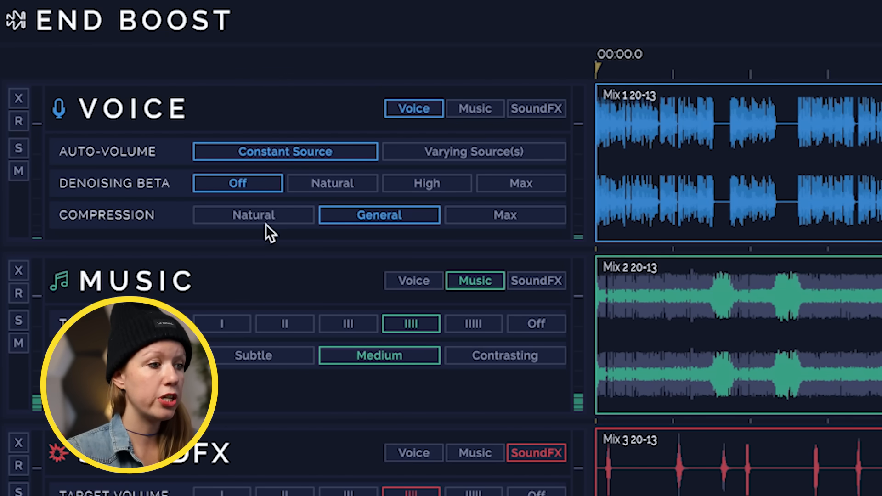
Review the Music and SoundFX track presets below the Voice track in End Boost
scroll("down", 3)
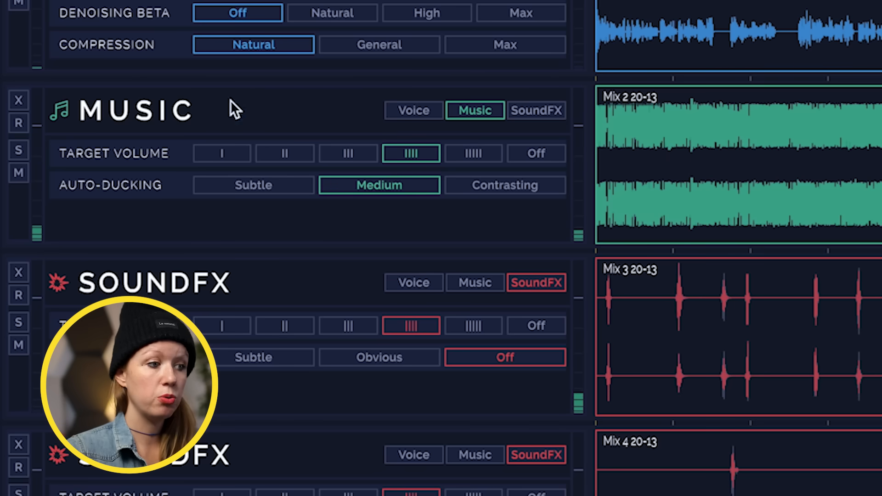
mouse_move(79, 194)
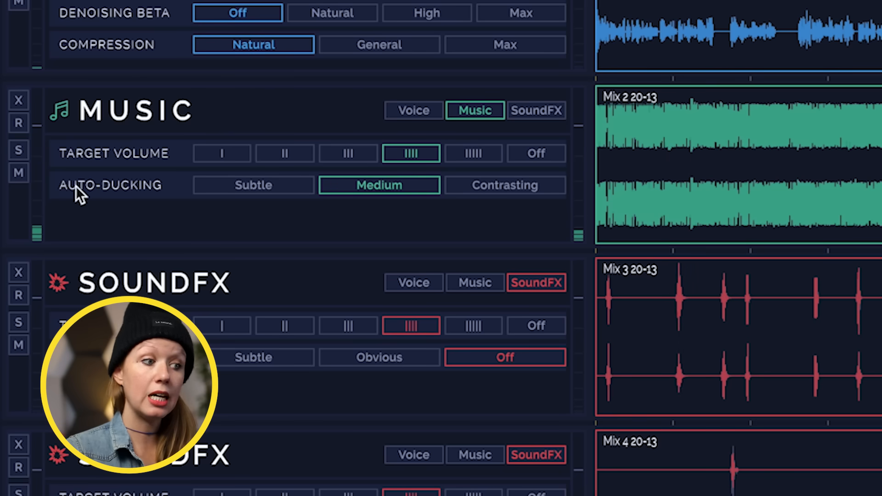
scroll("down", 3)
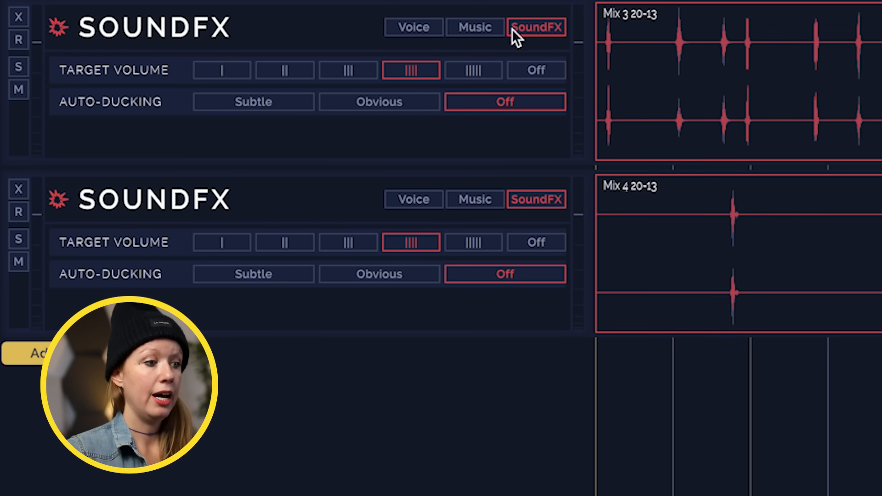
mouse_move(460, 241)
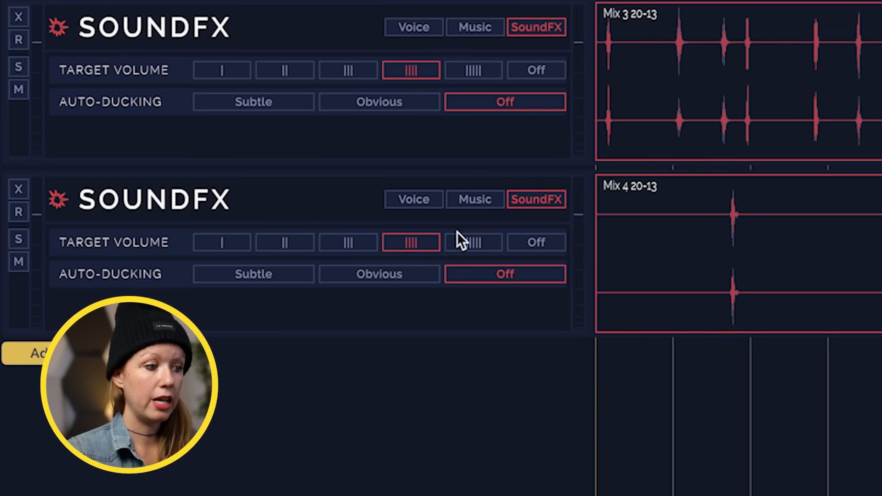
mouse_move(511, 292)
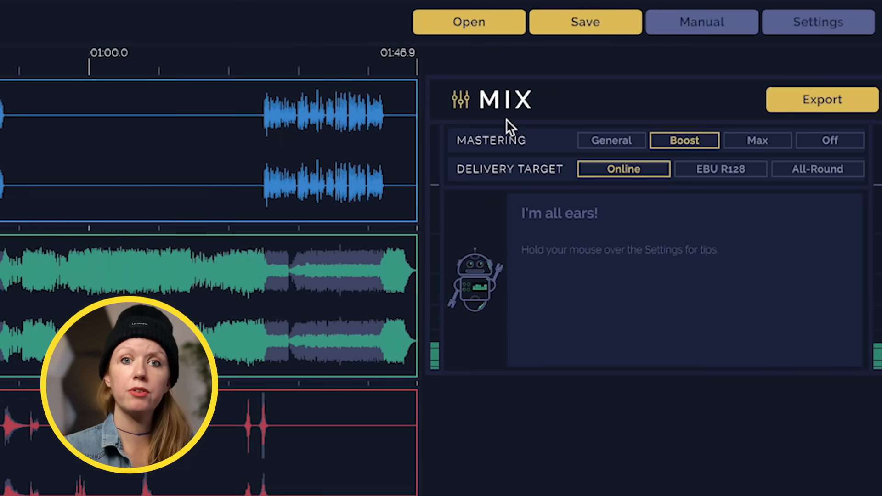
mouse_move(568, 121)
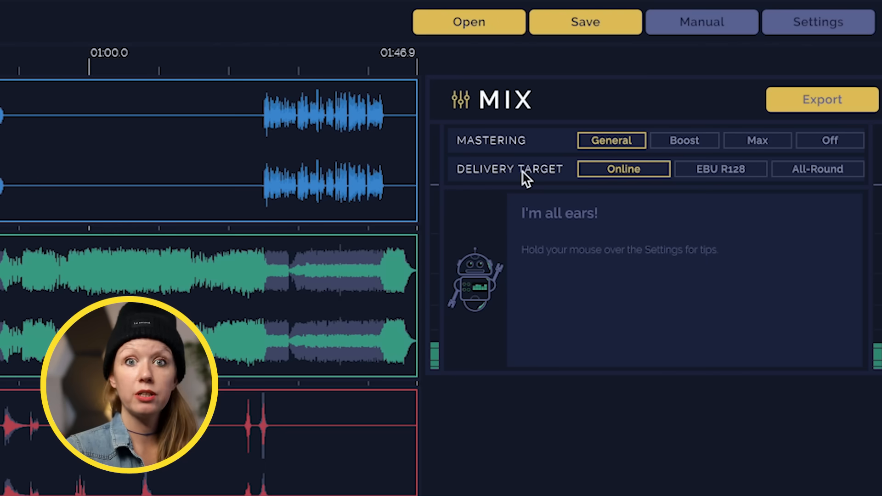
mouse_move(623, 168)
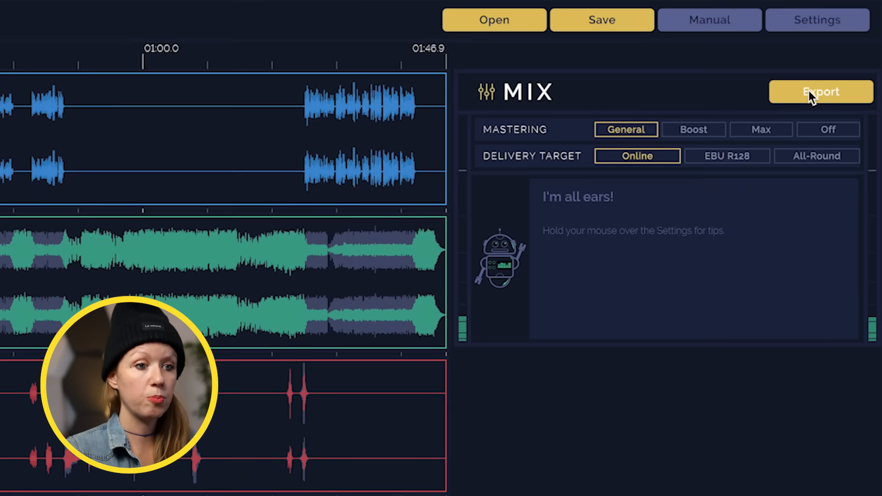
Export the General-mastered mix and save it as FINALMIX.wav in the WAVs folder
left_click(819, 92)
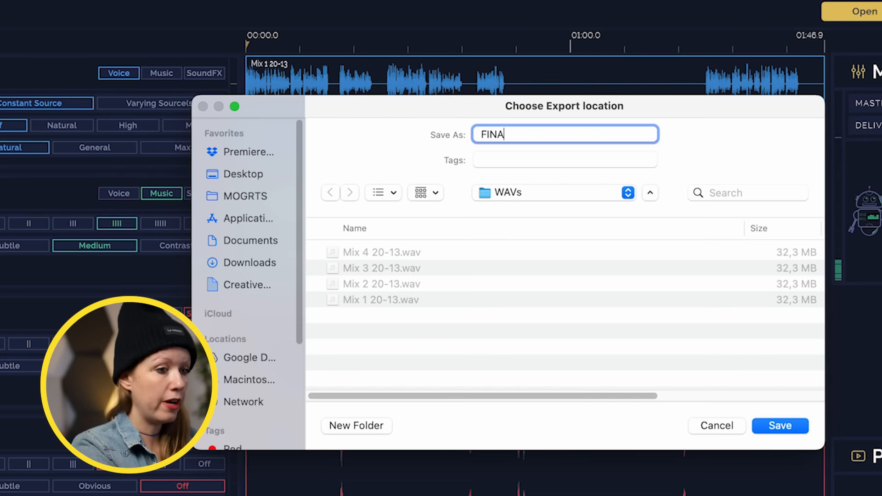
left_click(779, 426)
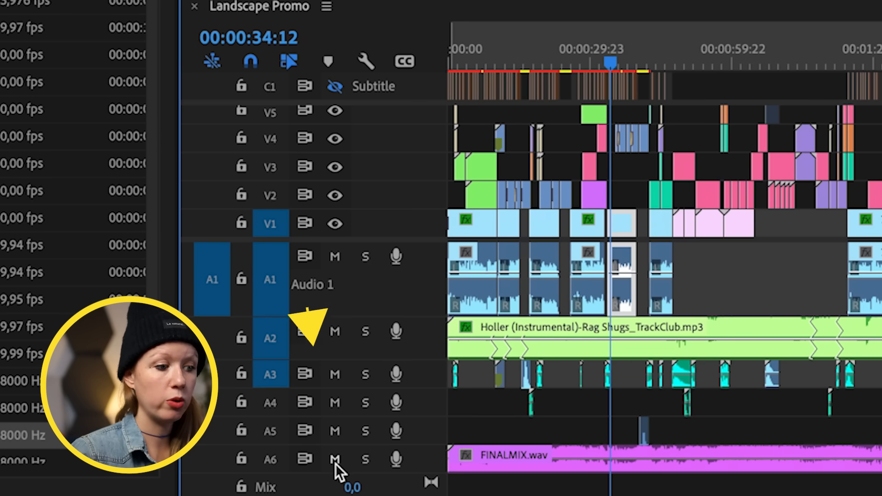
Mute audio track A6 holding FINALMIX.wav in the Premiere Pro promo
left_click(335, 459)
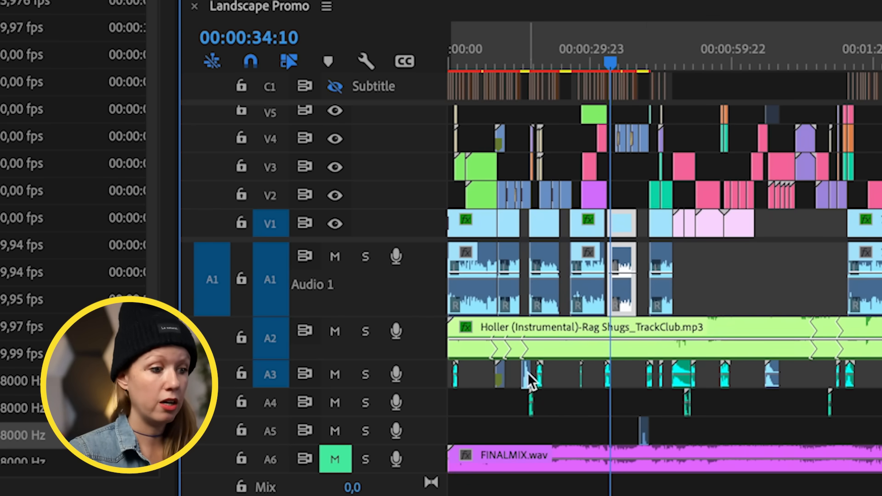
left_click(334, 256)
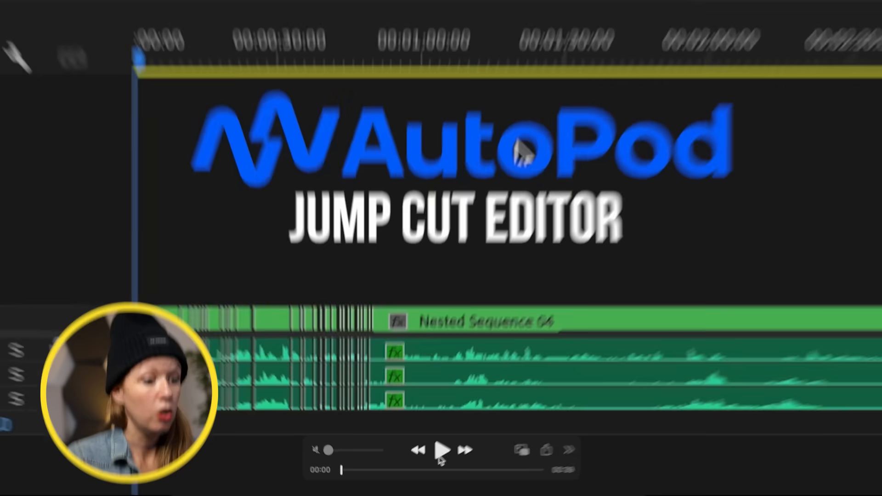
Create jump cuts in AutoPod's Jump Cut Editor with a 60 dB silence cutoff
left_click(443, 449)
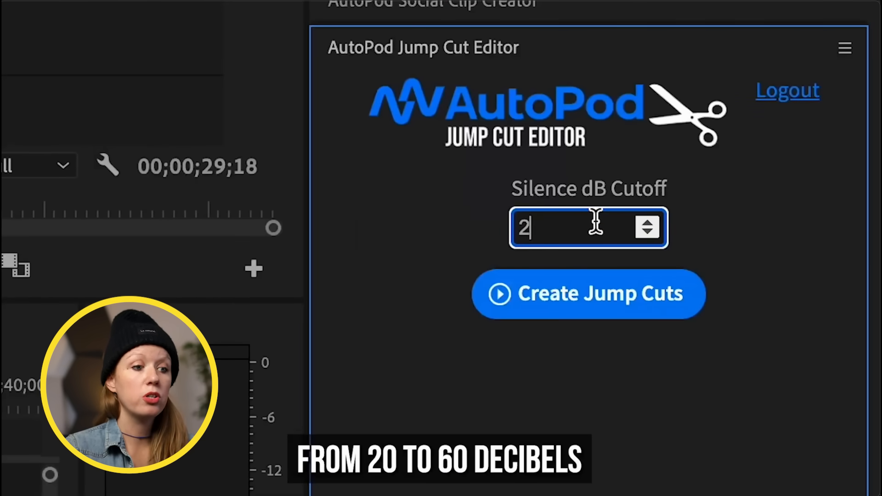
type("0")
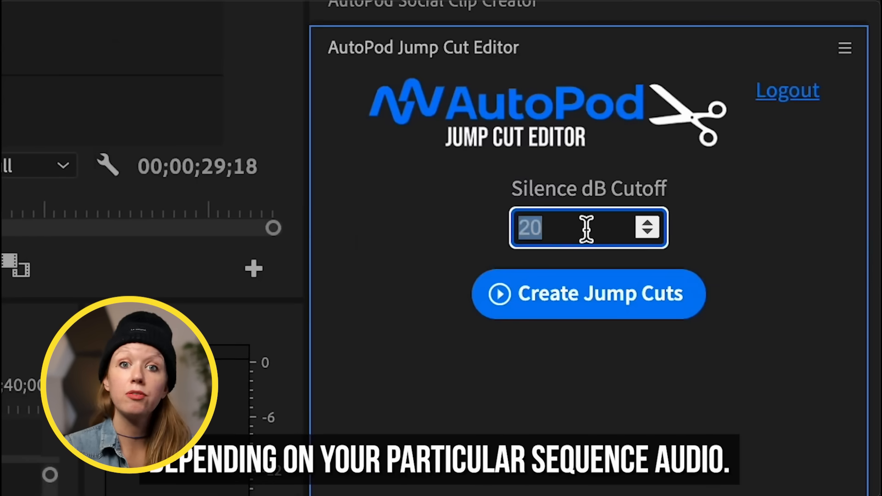
type("60")
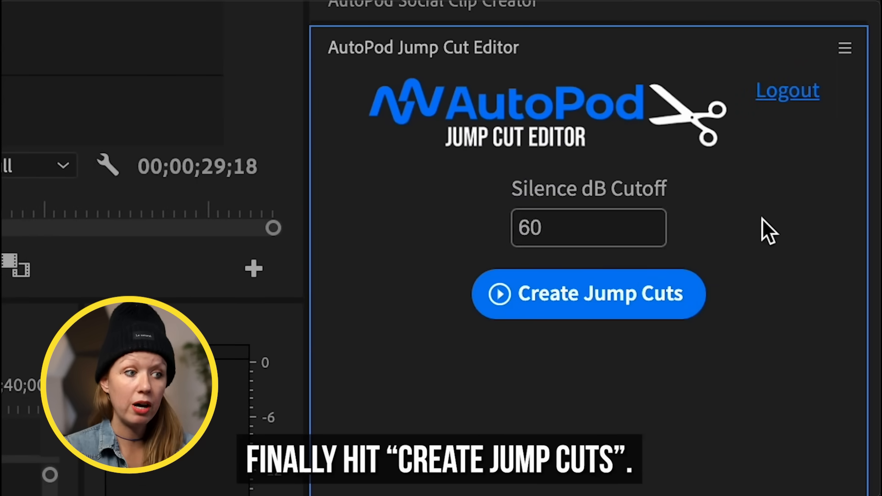
left_click(588, 293)
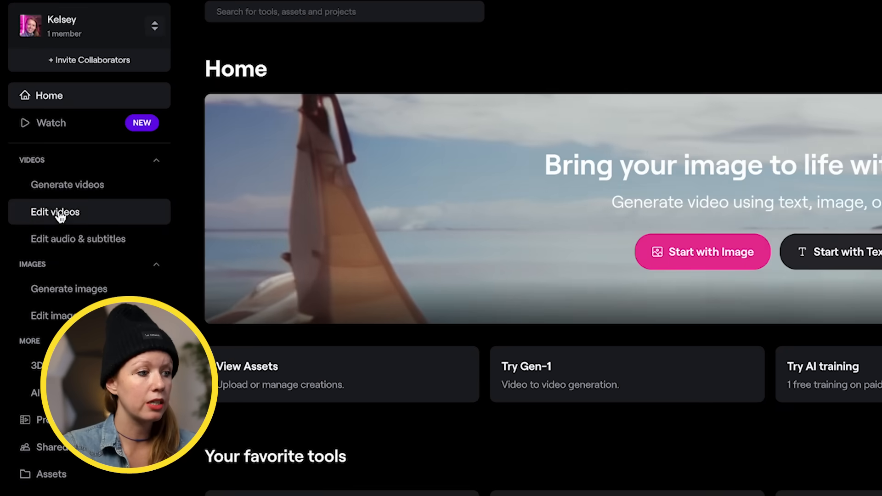
Load the container ship beach clip into the Inpainting tool
scroll("down", 3)
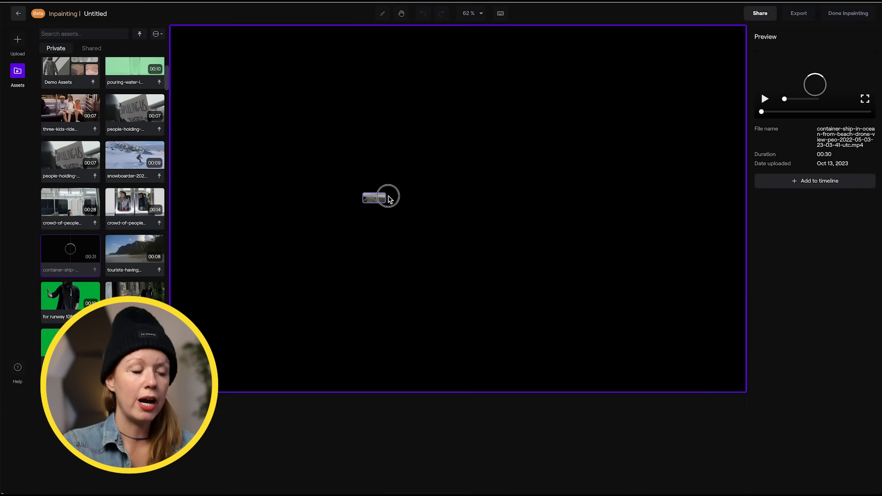
left_click(813, 180)
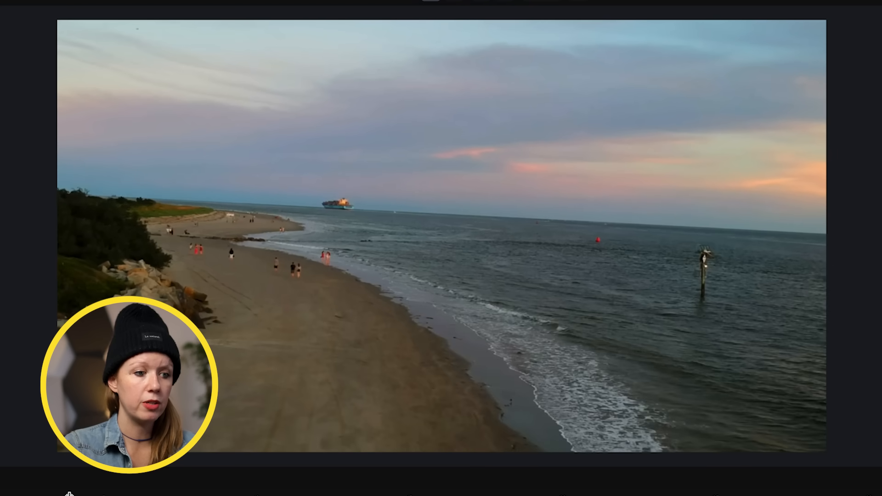
left_click(335, 208)
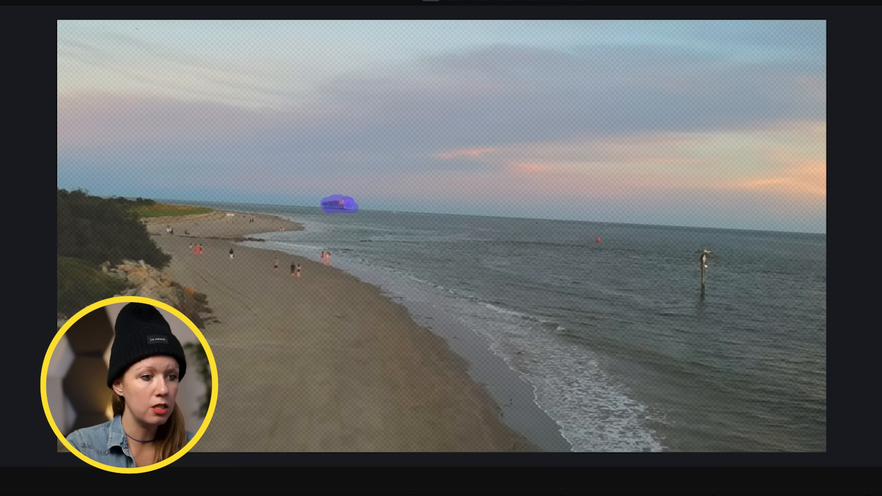
Paint out the container ship and marker post, then preview the inpainted clip
left_click(599, 240)
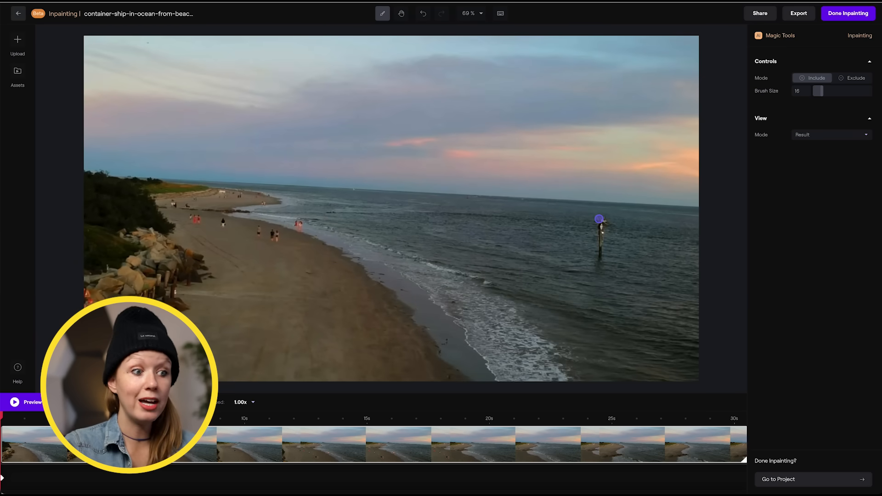
left_click(597, 219)
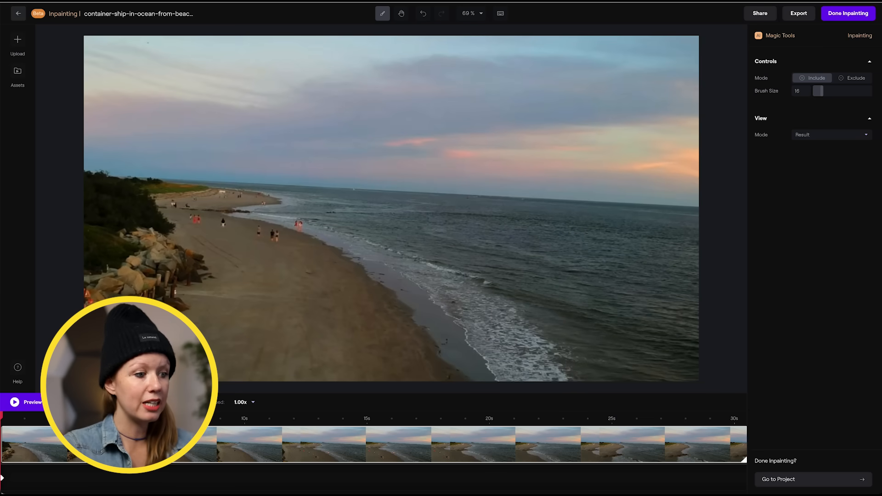
left_click(14, 401)
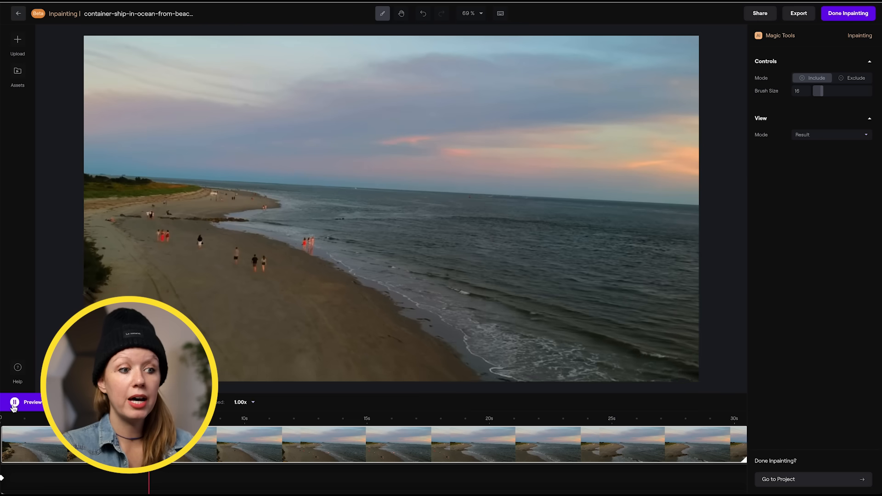
left_click(15, 402)
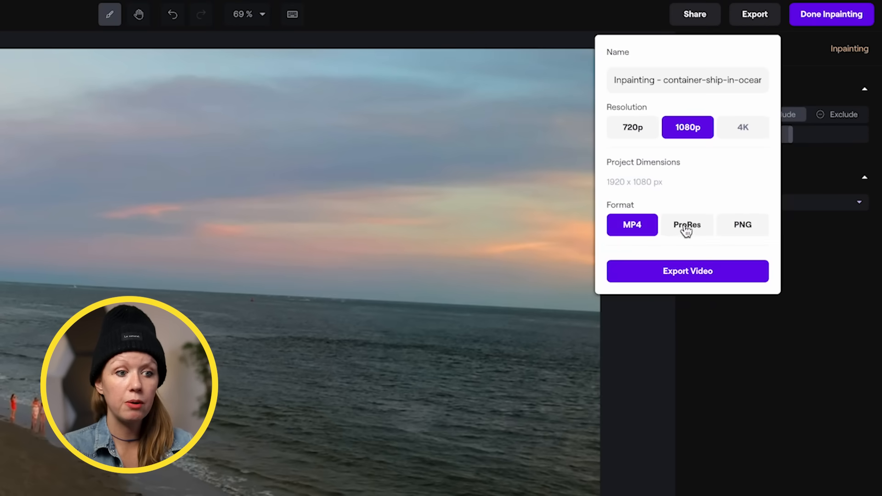
Switch the inpainted clip's export format to ProRes
left_click(687, 225)
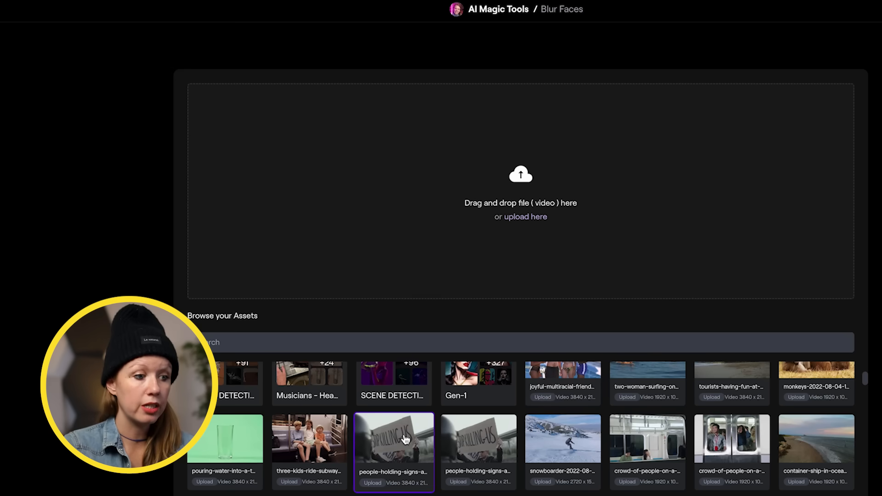
Load the protest-signs clip in Blur Faces and review it in Blurred view from the start
left_click(393, 438)
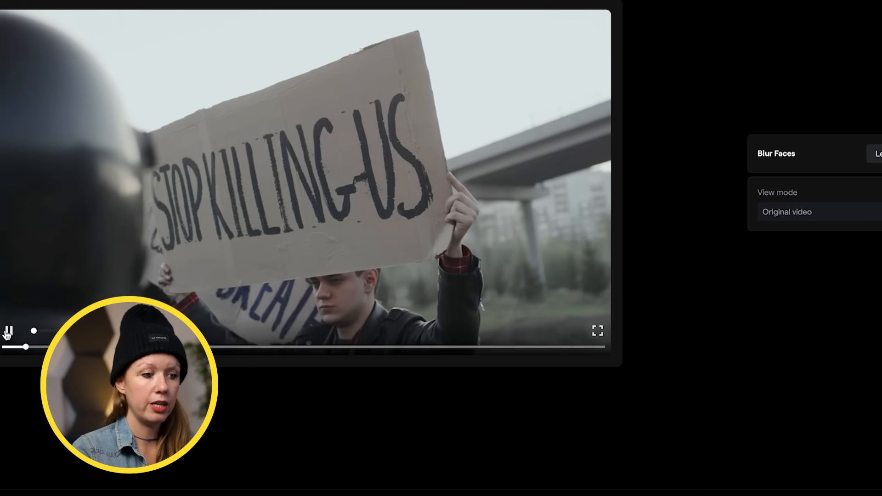
left_click(8, 330)
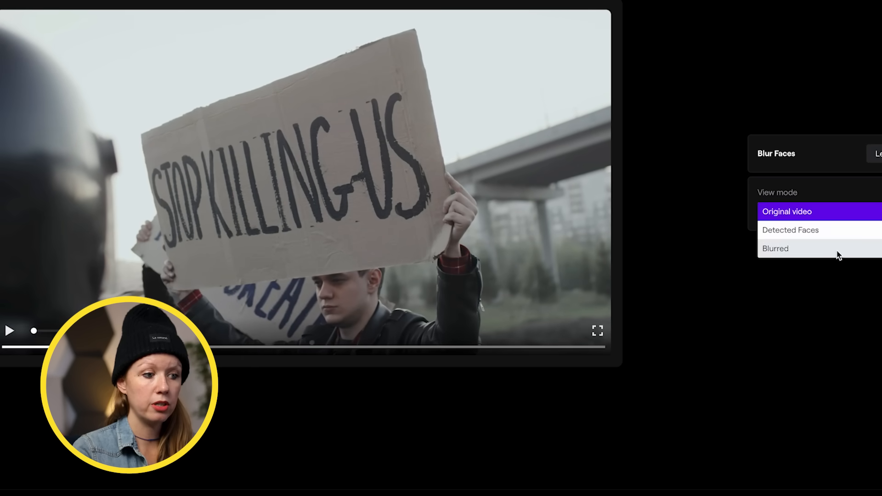
left_click(775, 248)
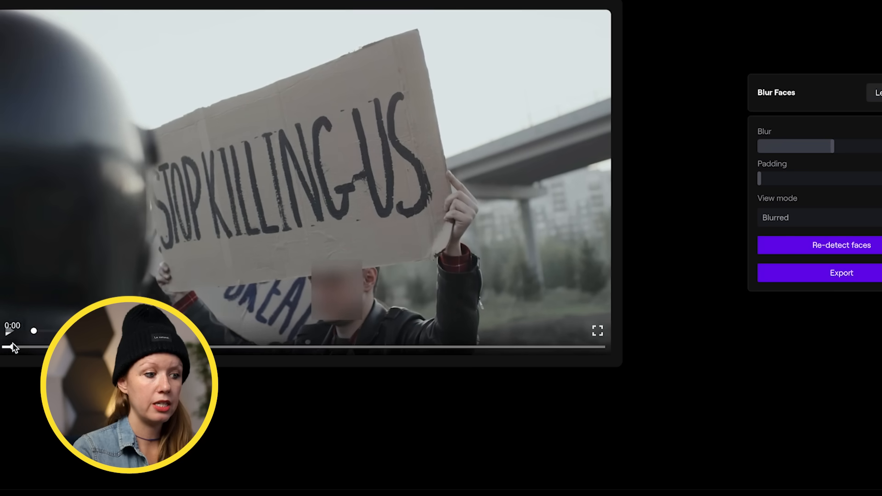
left_click(8, 331)
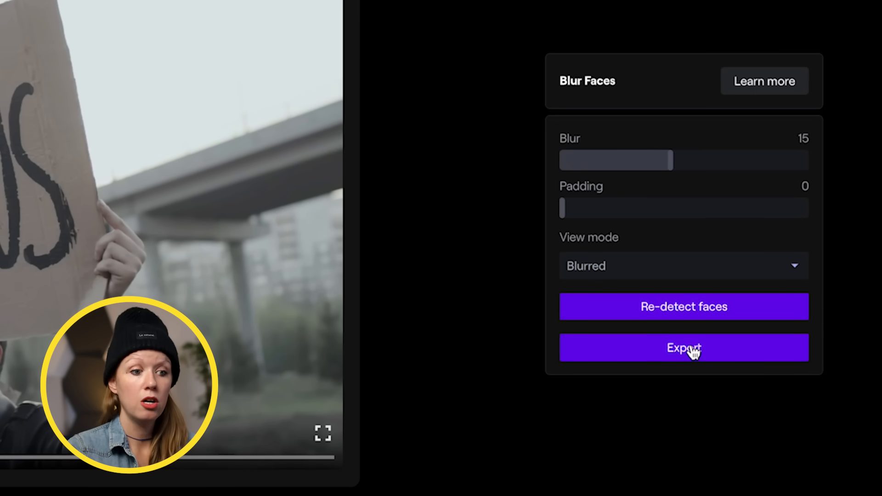
mouse_move(561, 208)
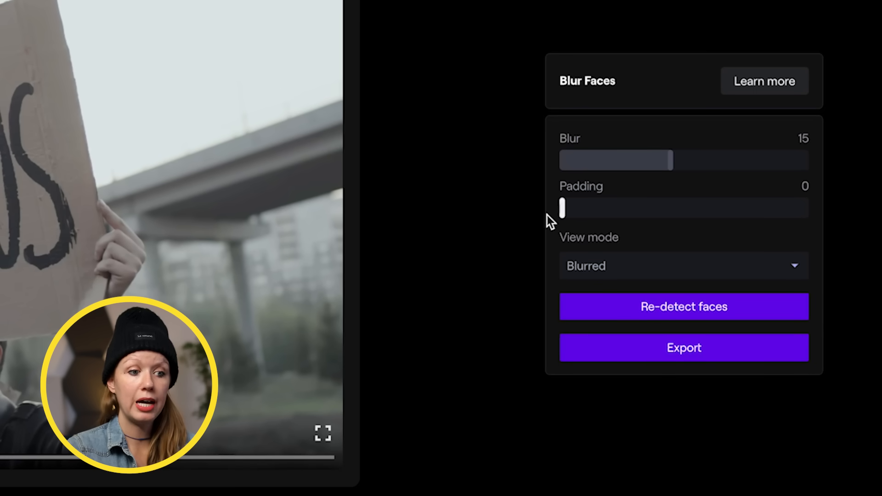
left_click(323, 434)
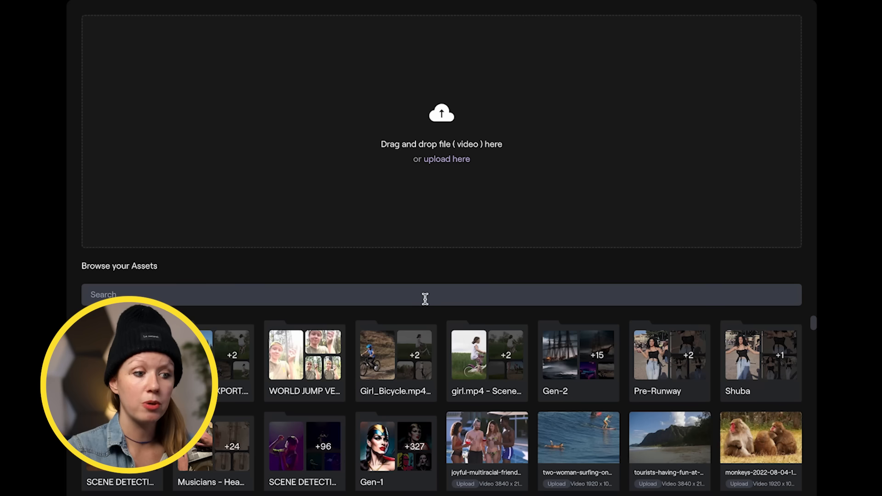
Load the snowboarder clip and process it at 0.4 speed in Super-Slow Motion
scroll("down", 3)
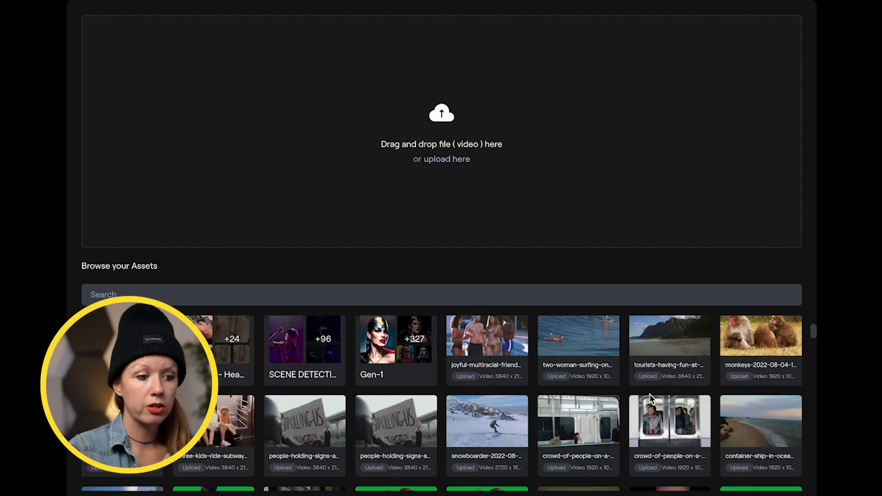
left_click(487, 421)
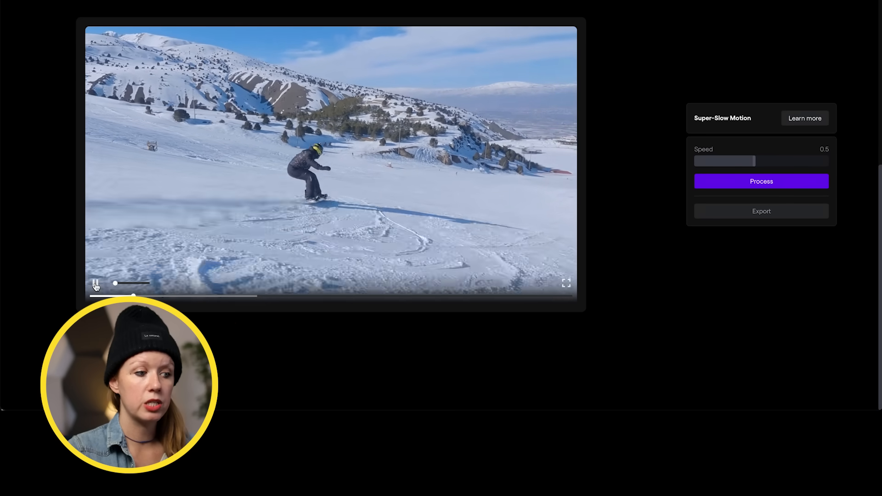
left_click(95, 284)
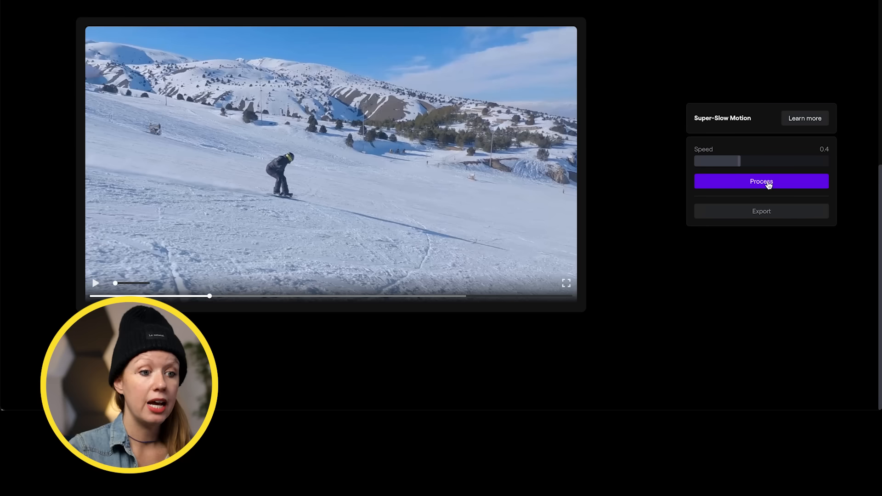
left_click(761, 181)
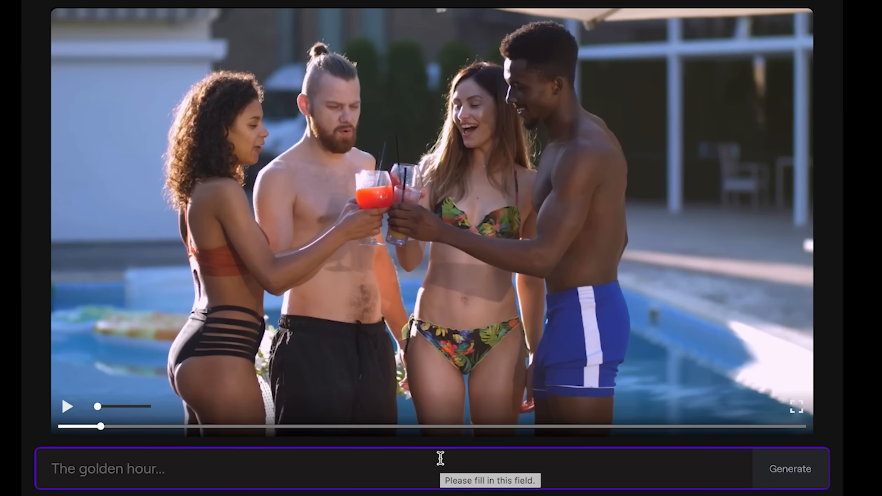
Grade the pool party clip with prompt 'Orange punch' and play it from the start
type("Orange punh")
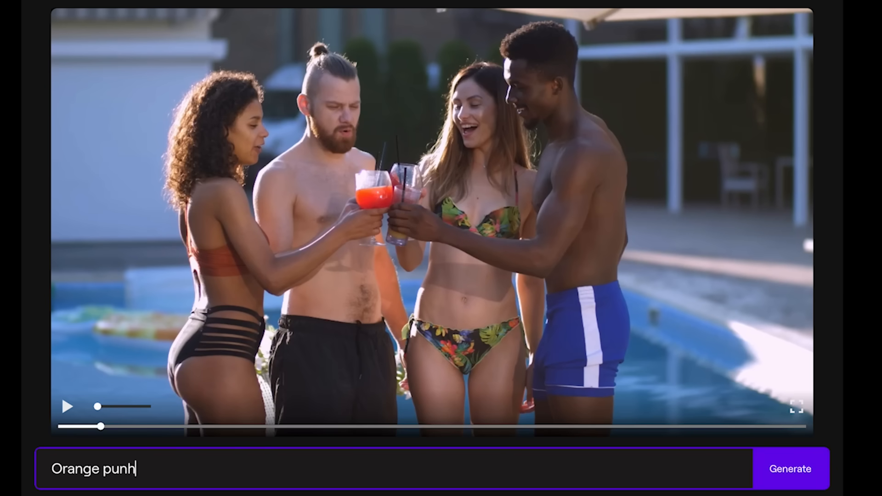
type("c")
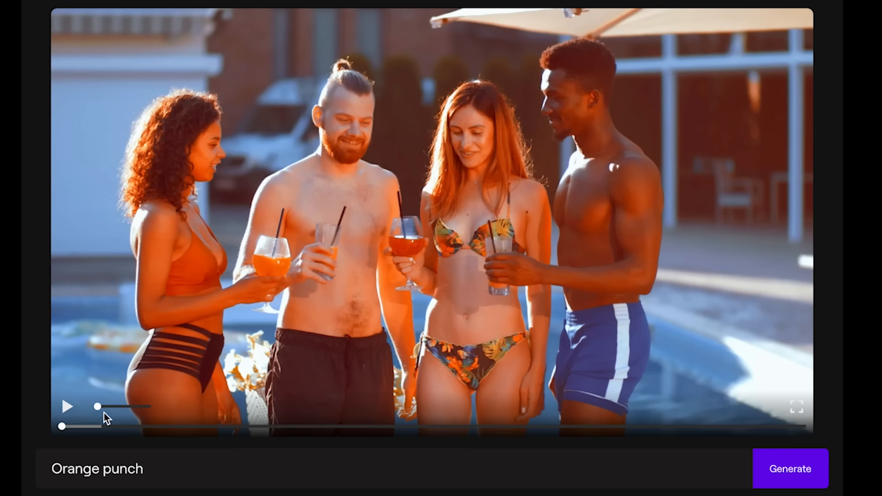
left_click(67, 406)
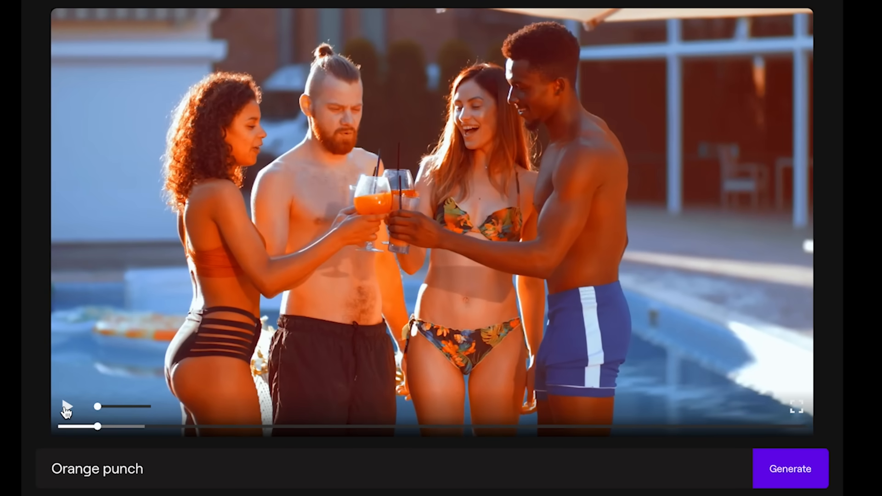
left_click(789, 468)
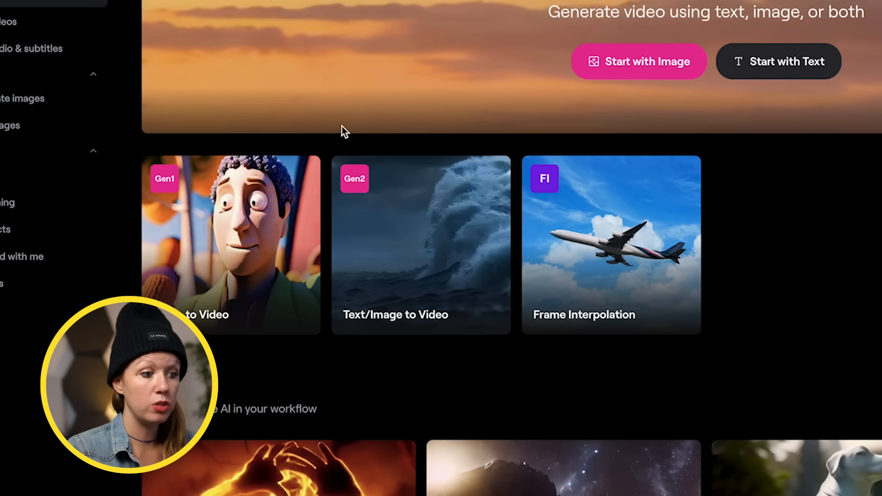
mouse_move(416, 315)
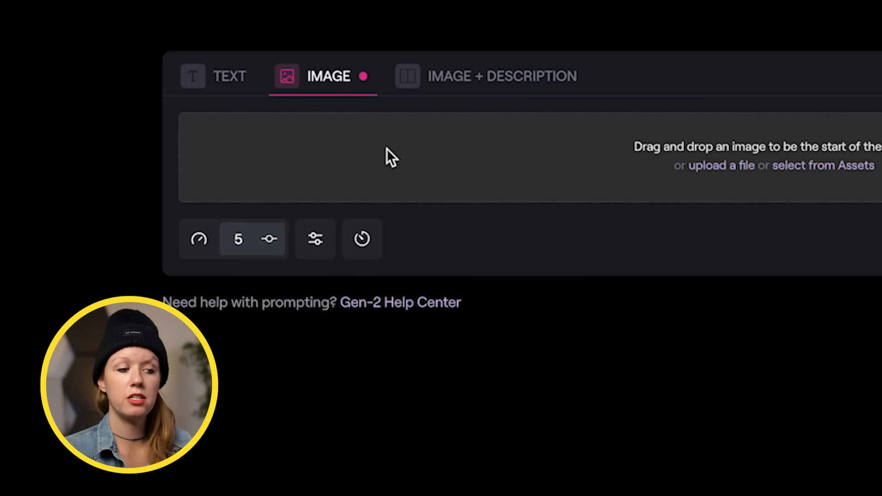
Request Gen-2 text-only free previews for 'A realistic ship sailing through a sea storm at night.'
left_click(499, 76)
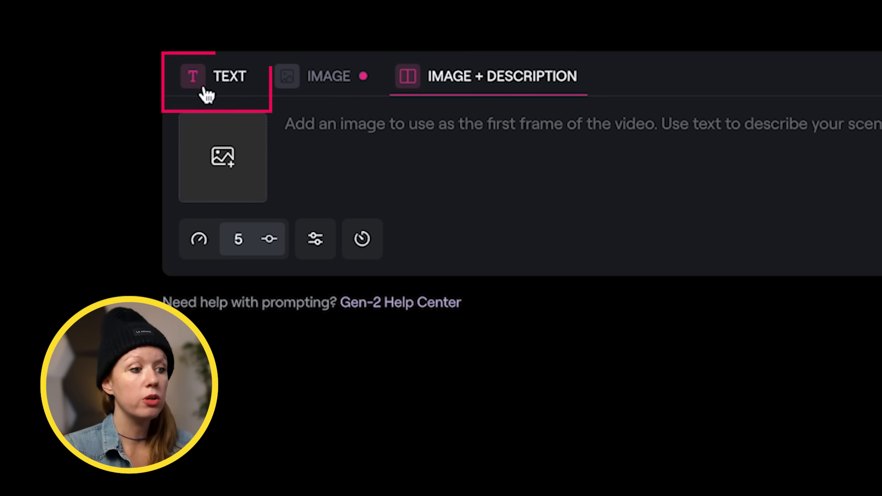
left_click(219, 75)
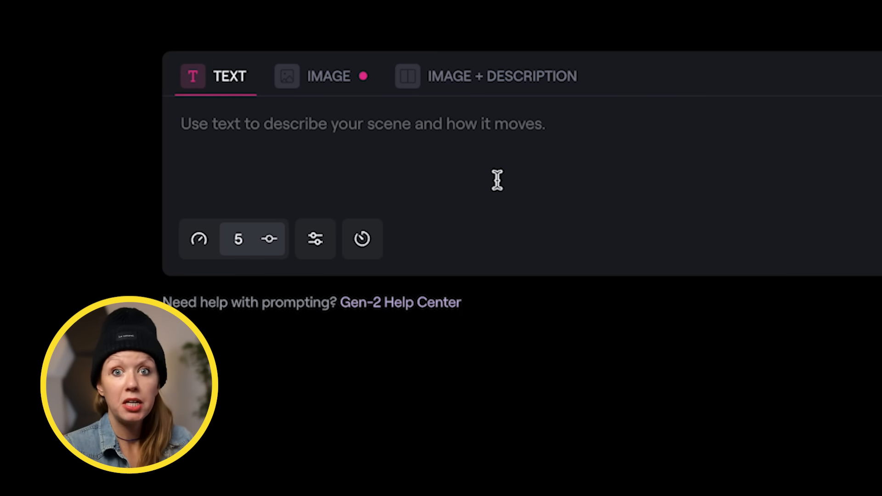
type("A realistic ship sailing")
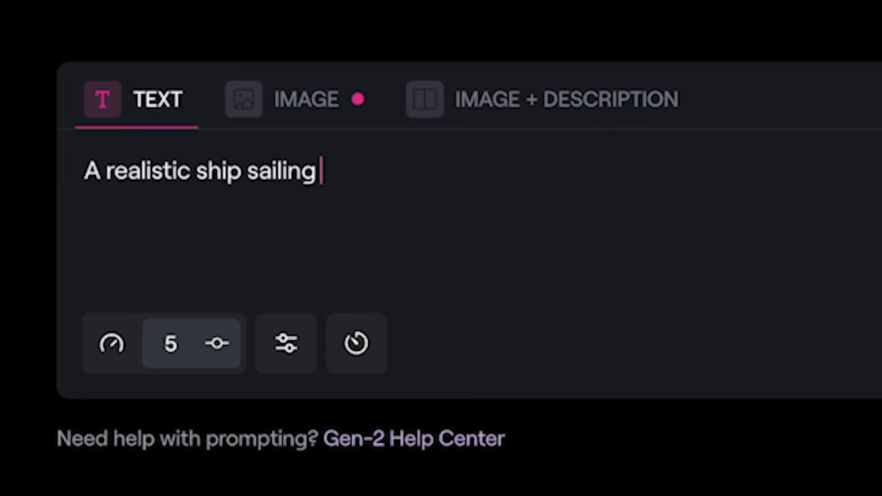
type("through a sea storm at night.")
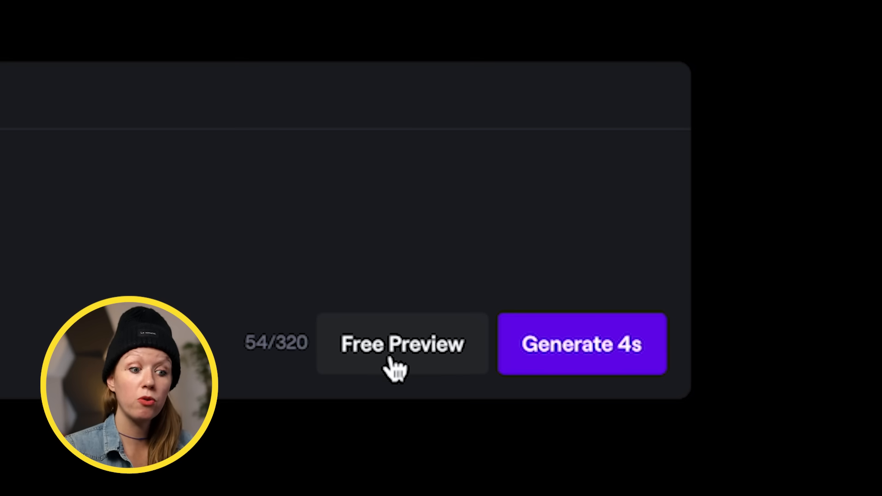
left_click(402, 343)
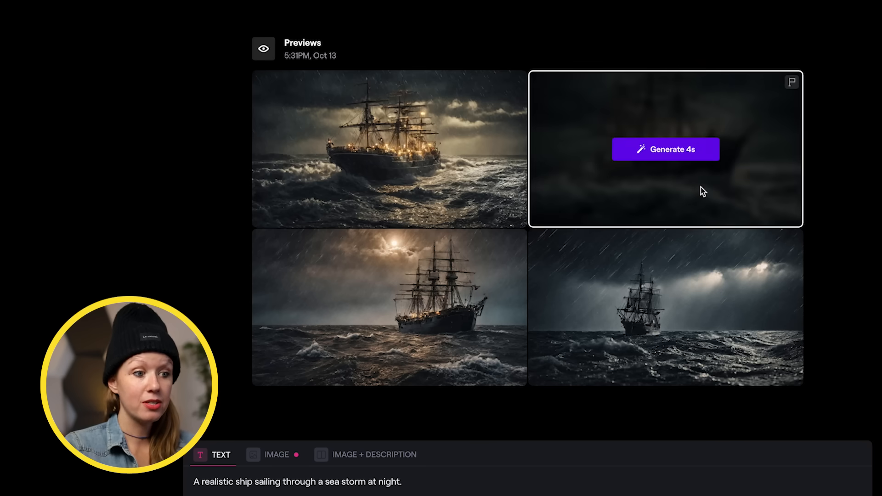
Generate a 4s Gen-2 clip from the bottom-right storm ship preview and play it
left_click(666, 149)
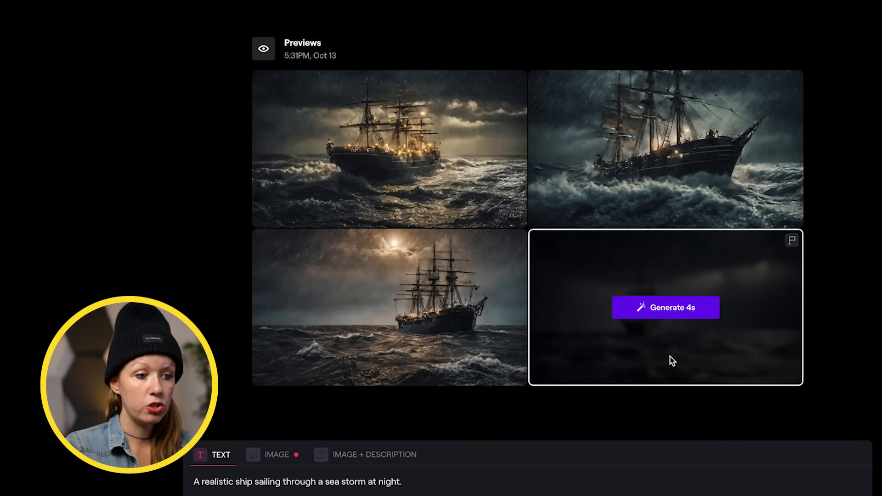
left_click(665, 307)
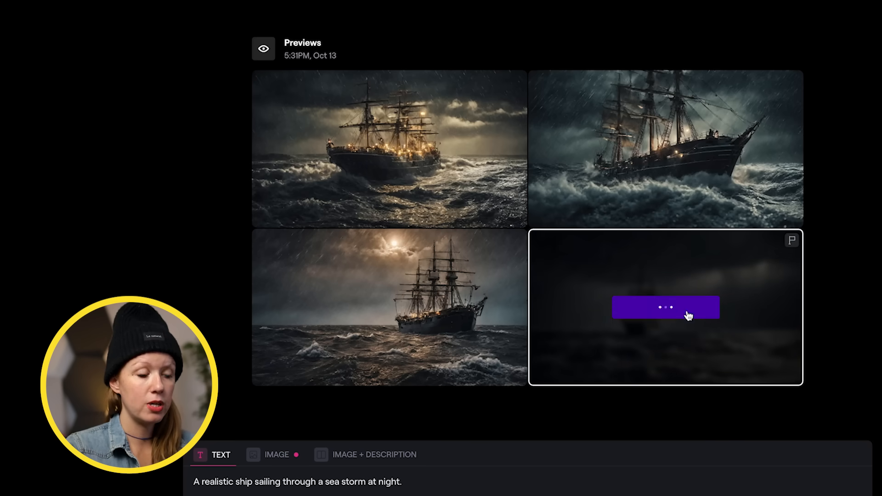
left_click(666, 307)
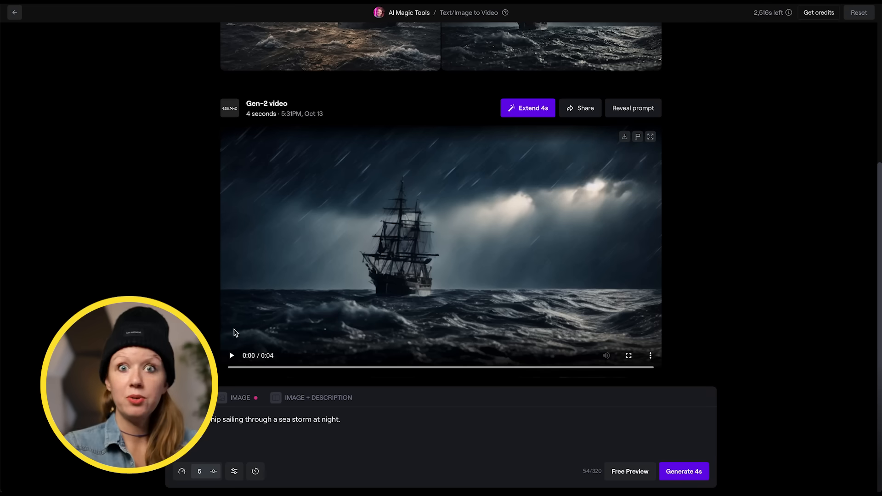
left_click(628, 355)
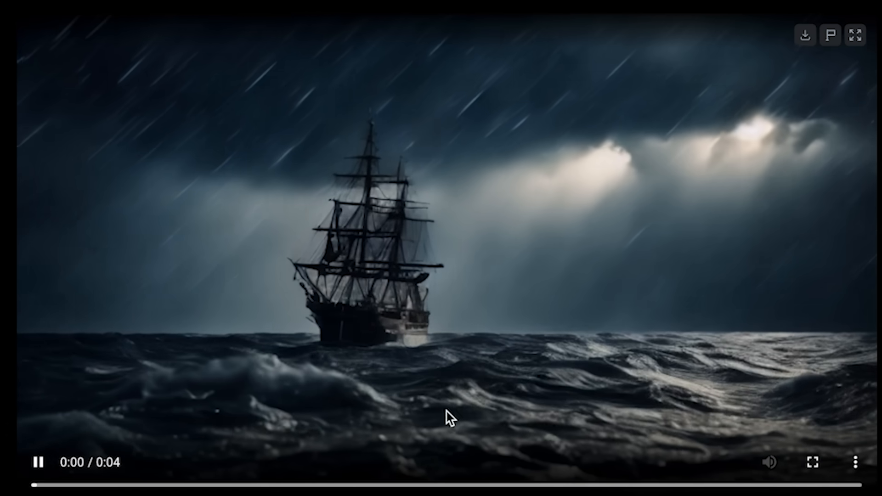